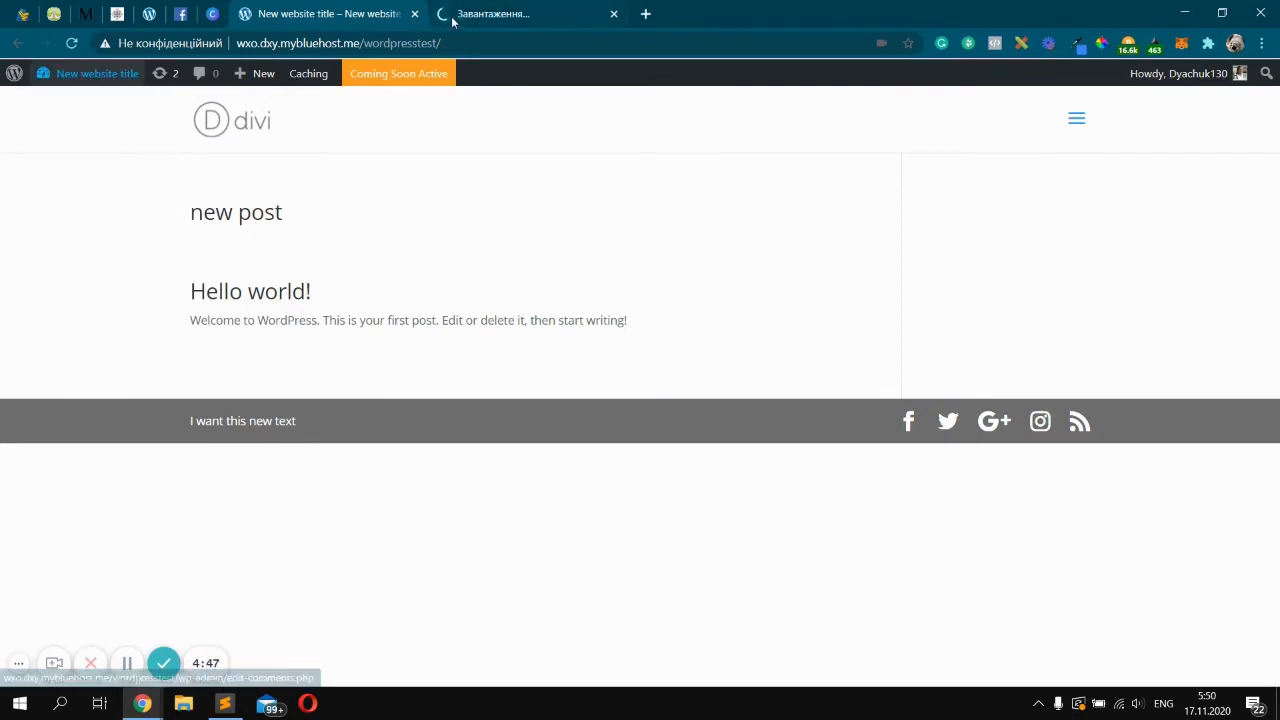
Go from the site's front page to the WordPress admin dashboard.
left_click(530, 12)
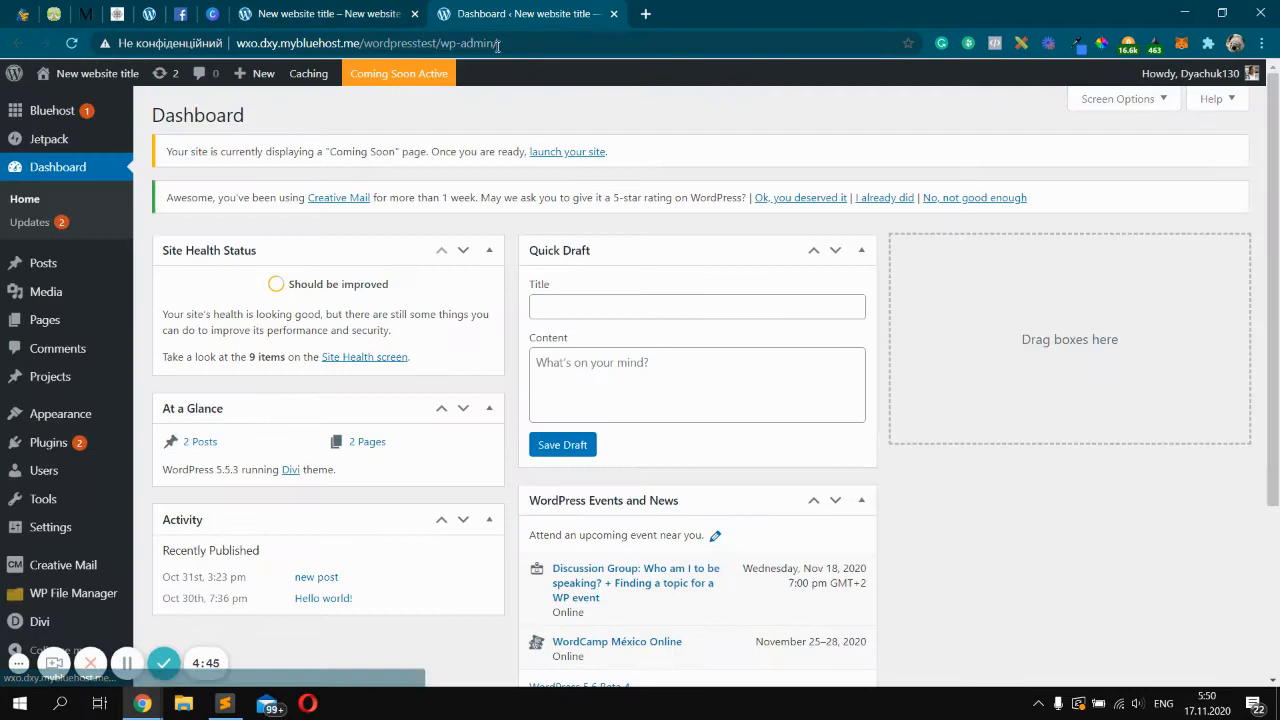
scroll("down", 3)
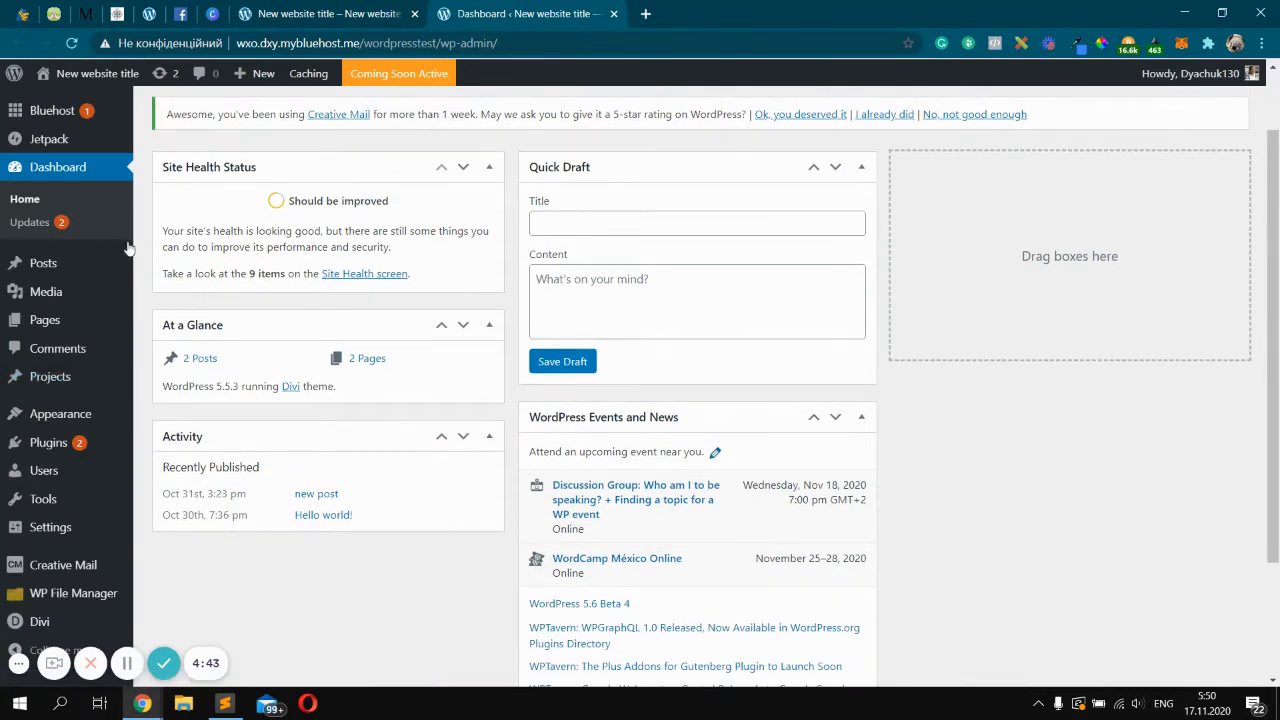
mouse_move(60, 412)
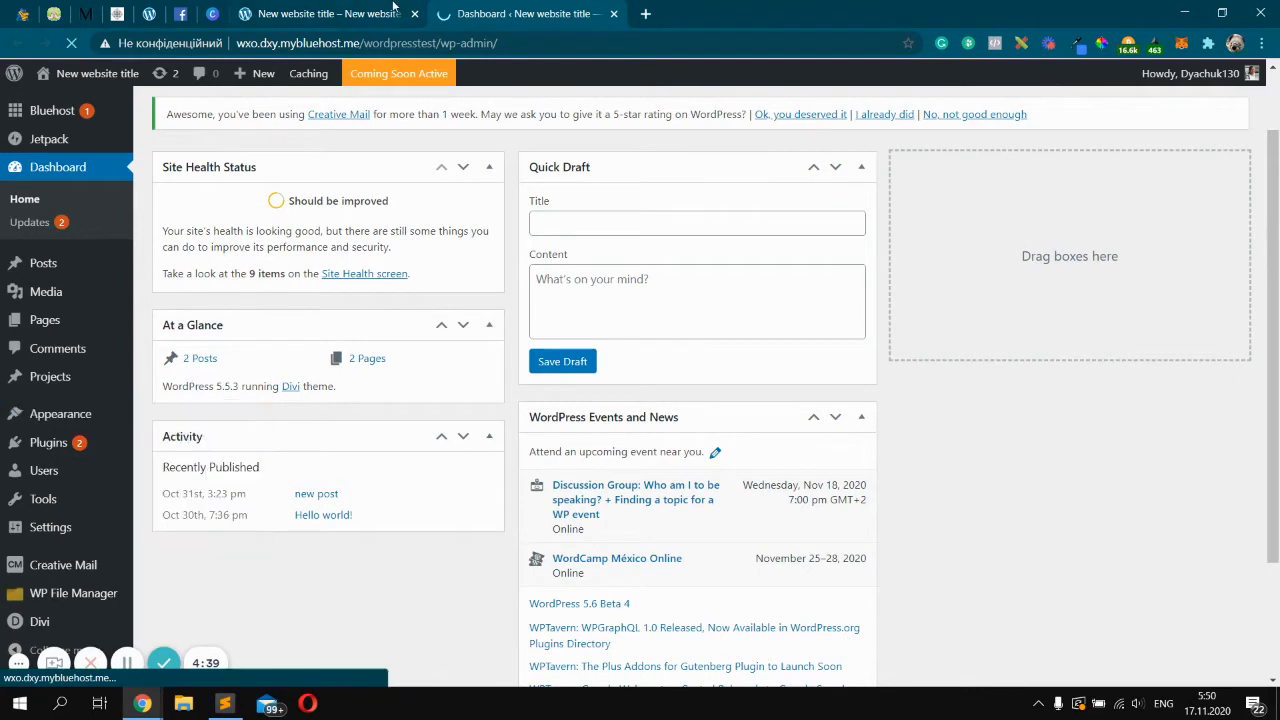
Set the Divi footer to a two-column layout in Customizer > Footer > Layout and publish.
left_click(520, 14)
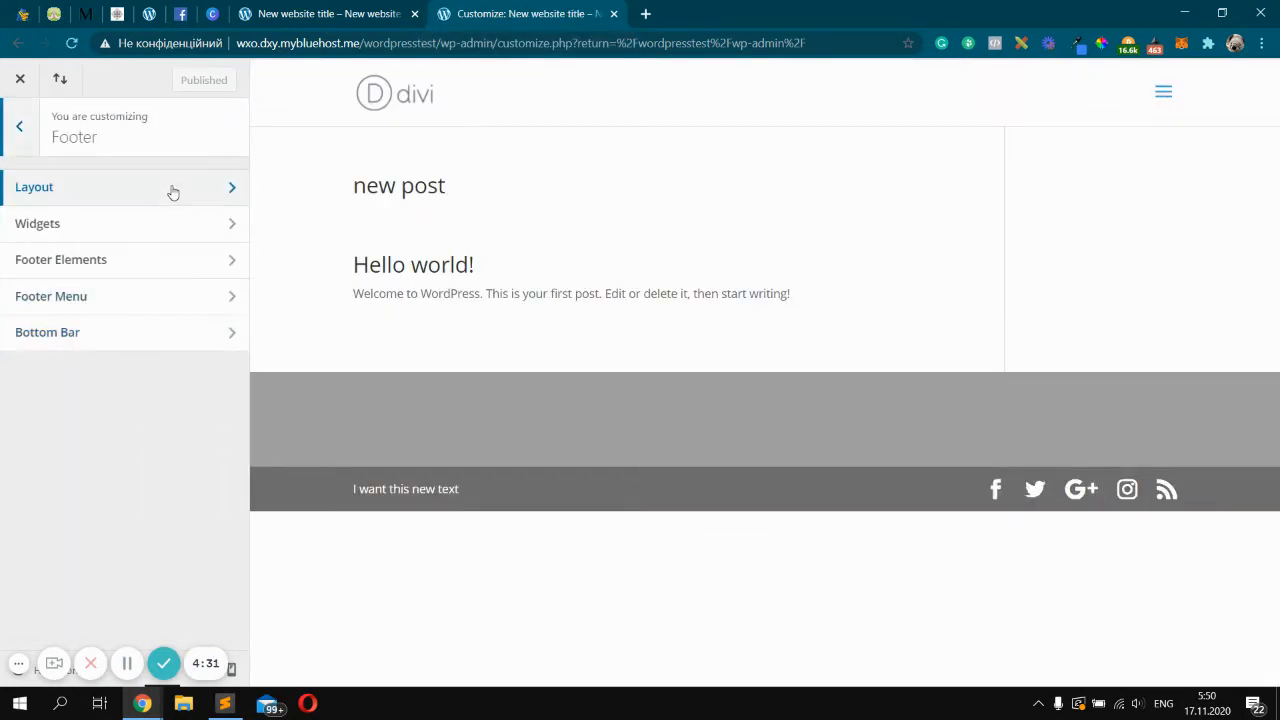
left_click(34, 188)
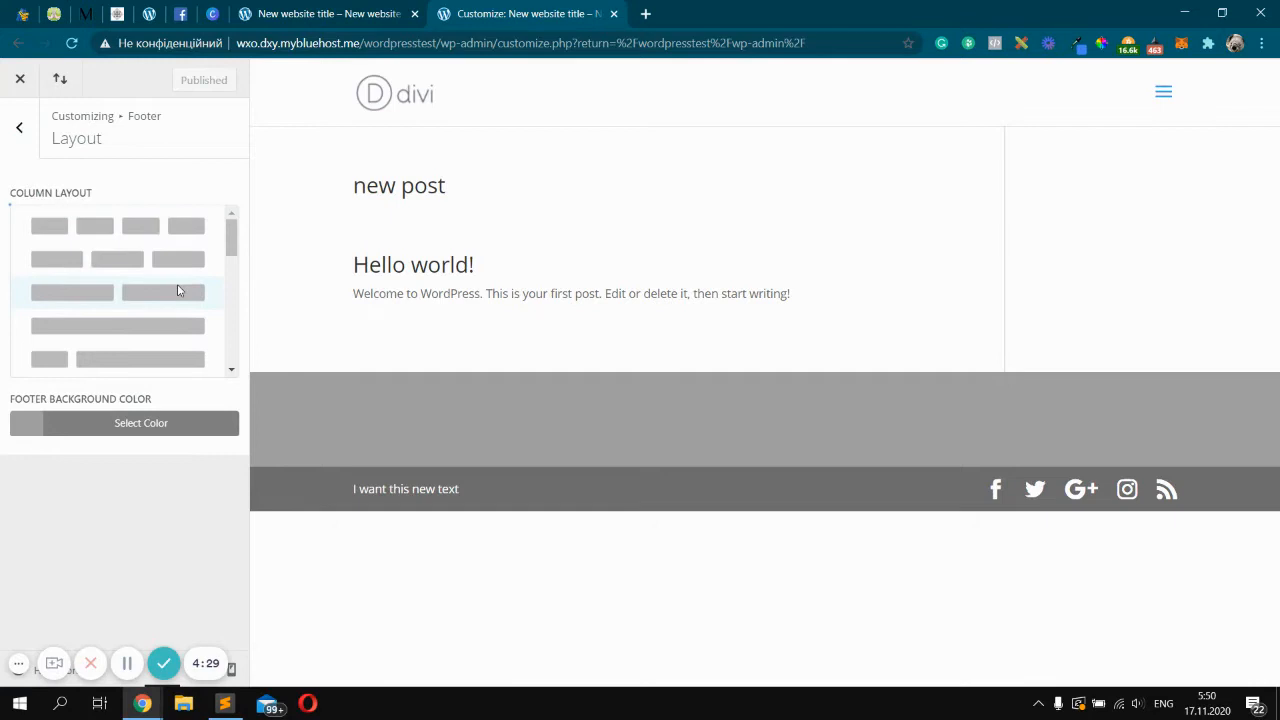
mouse_move(116, 302)
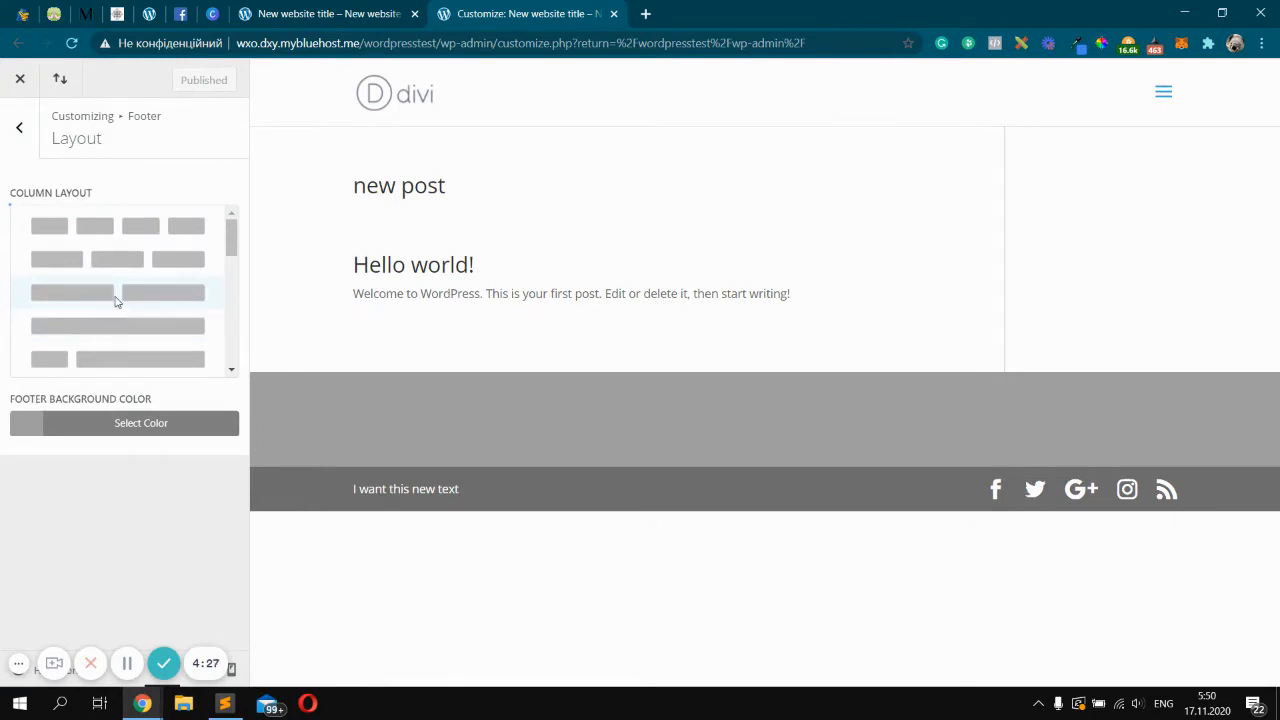
mouse_move(132, 296)
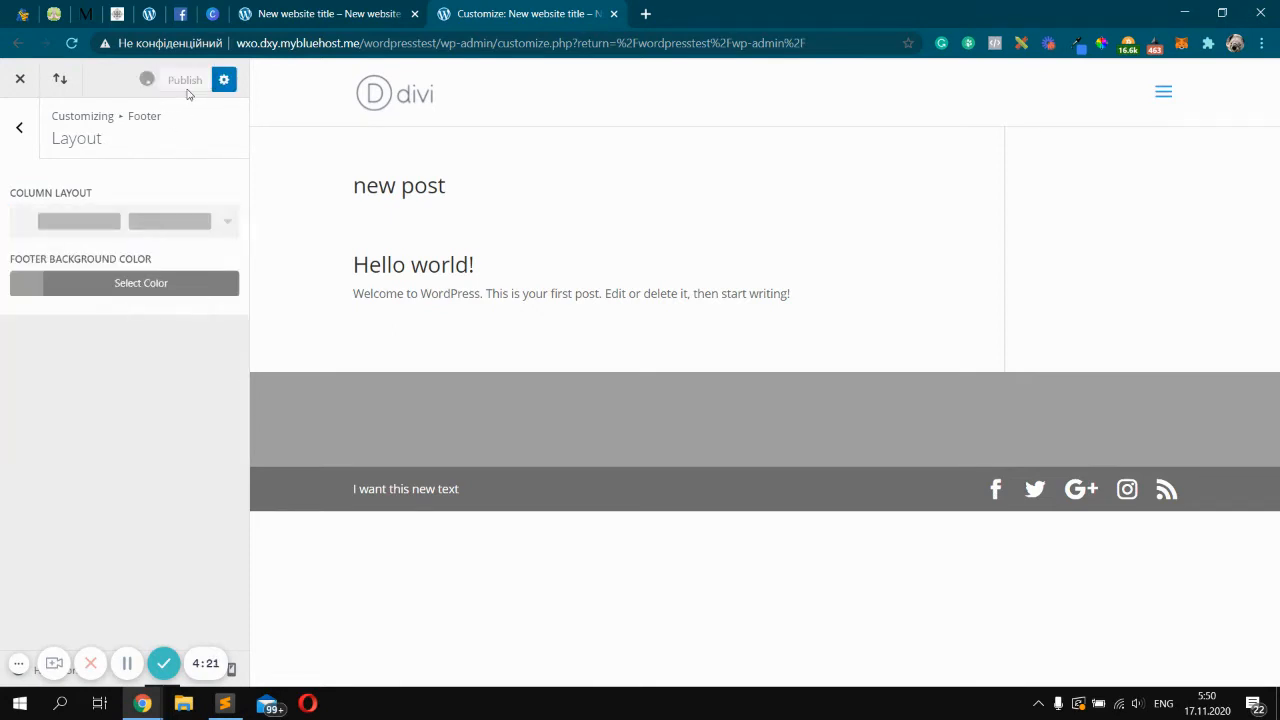
left_click(184, 80)
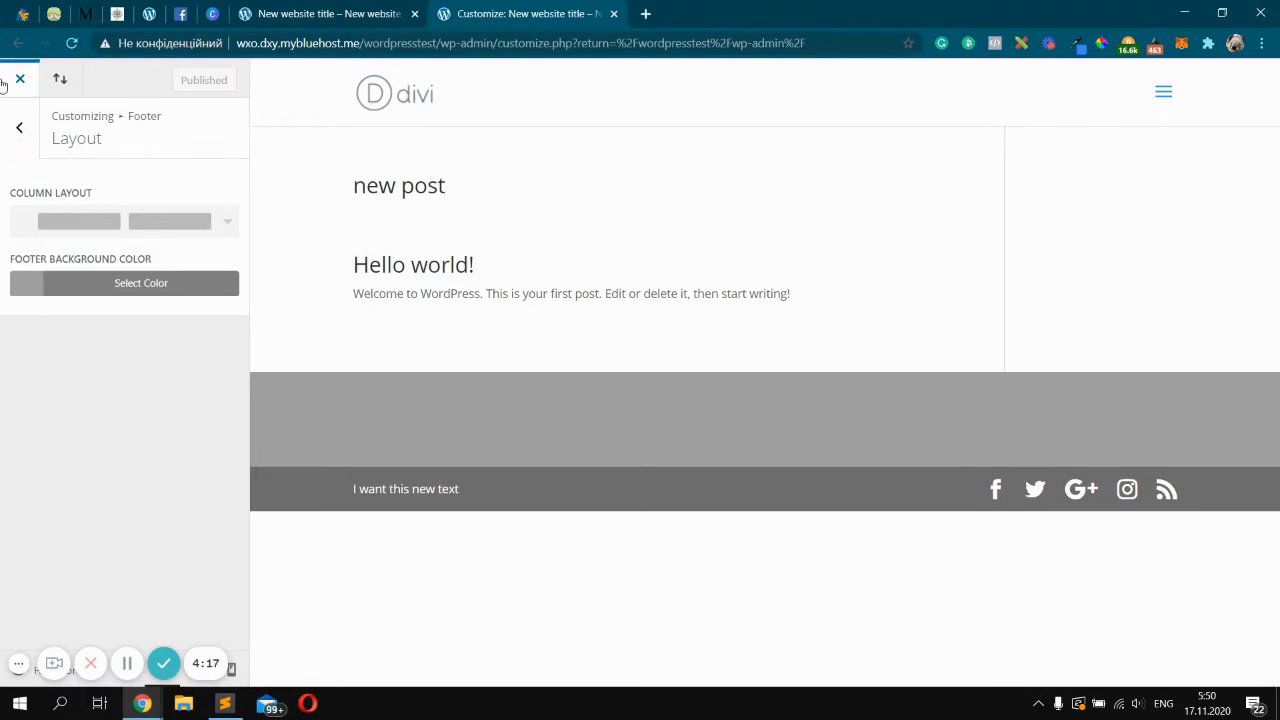
Leave the Customizer and go to the Appearance > Widgets management page.
left_click(6, 80)
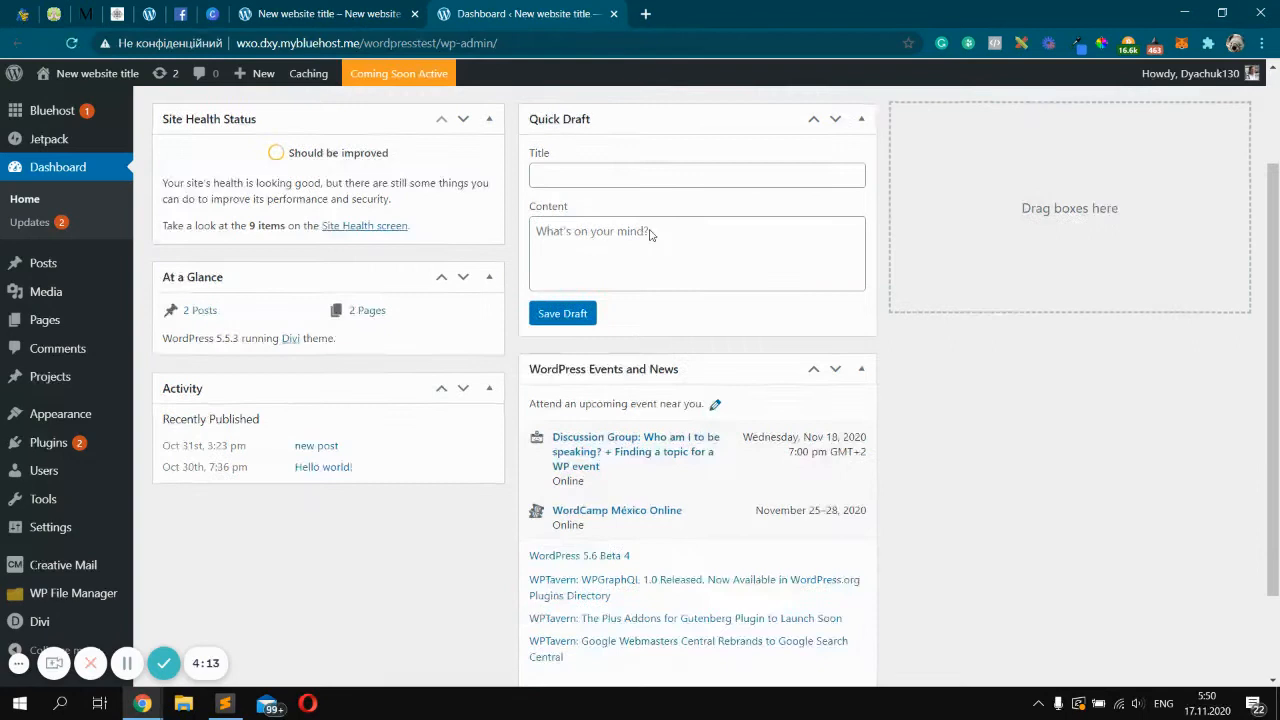
scroll("down", 3)
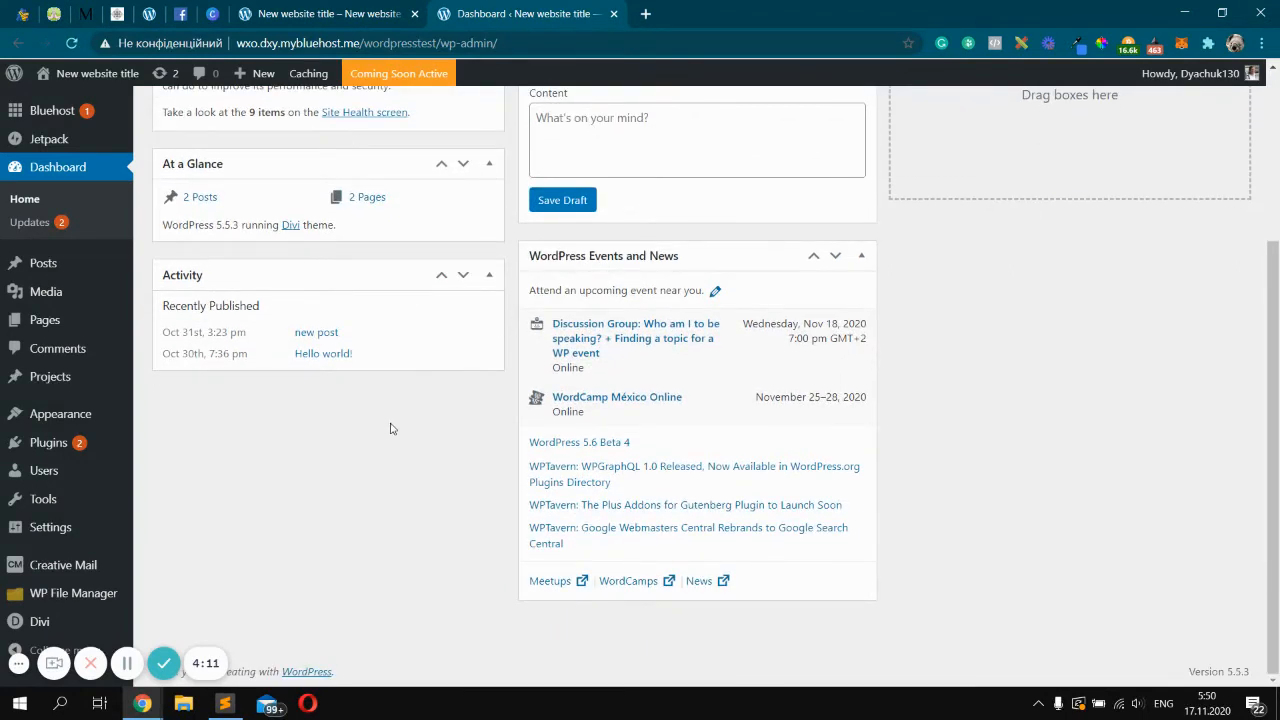
mouse_move(336, 442)
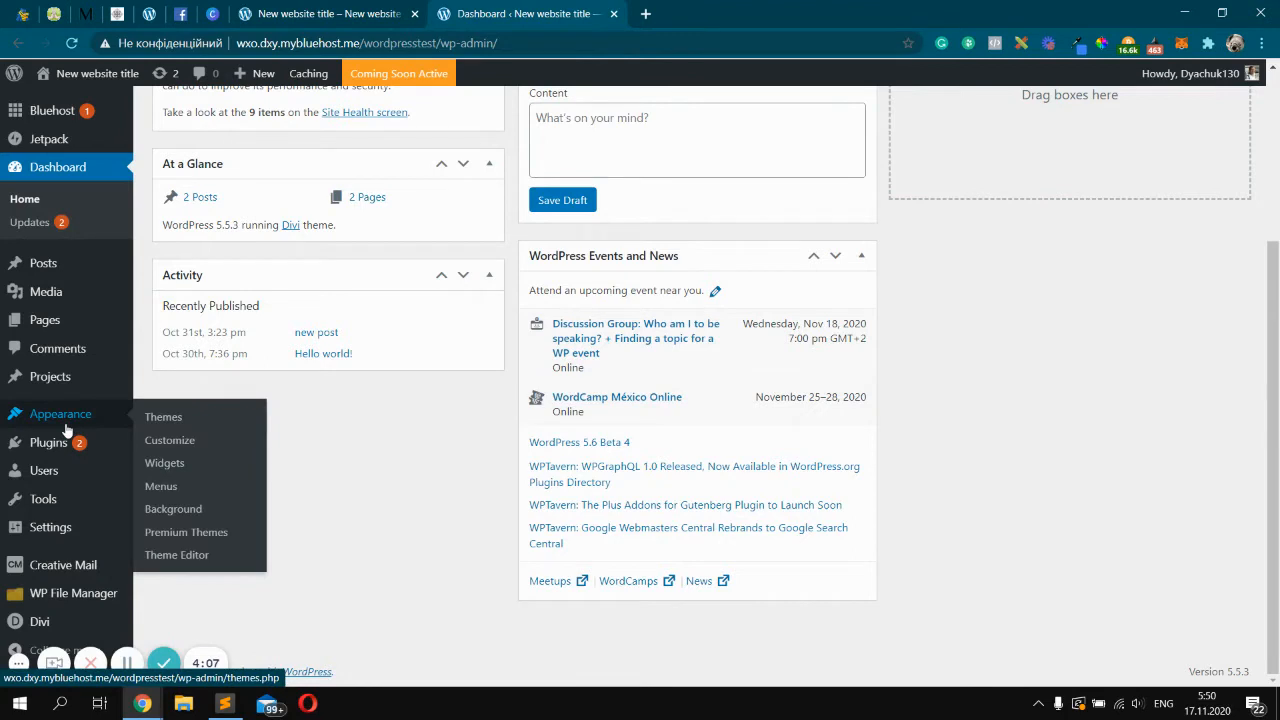
mouse_move(268, 408)
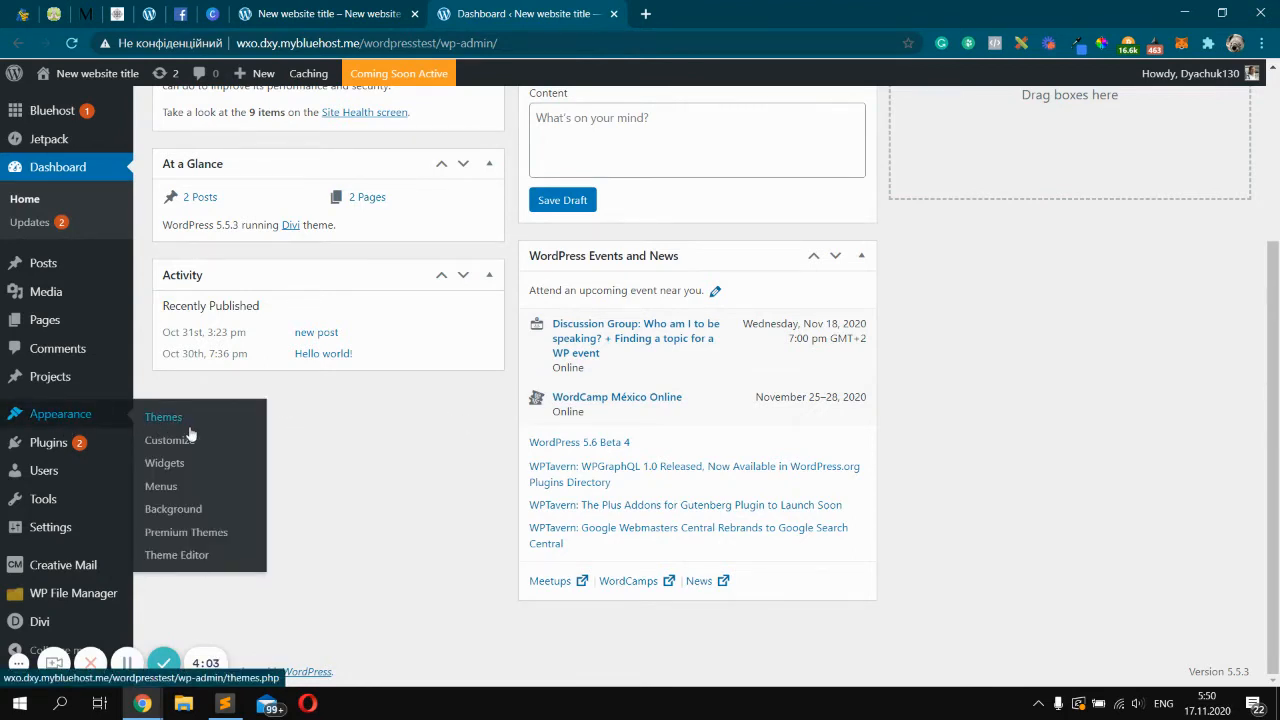
left_click(164, 464)
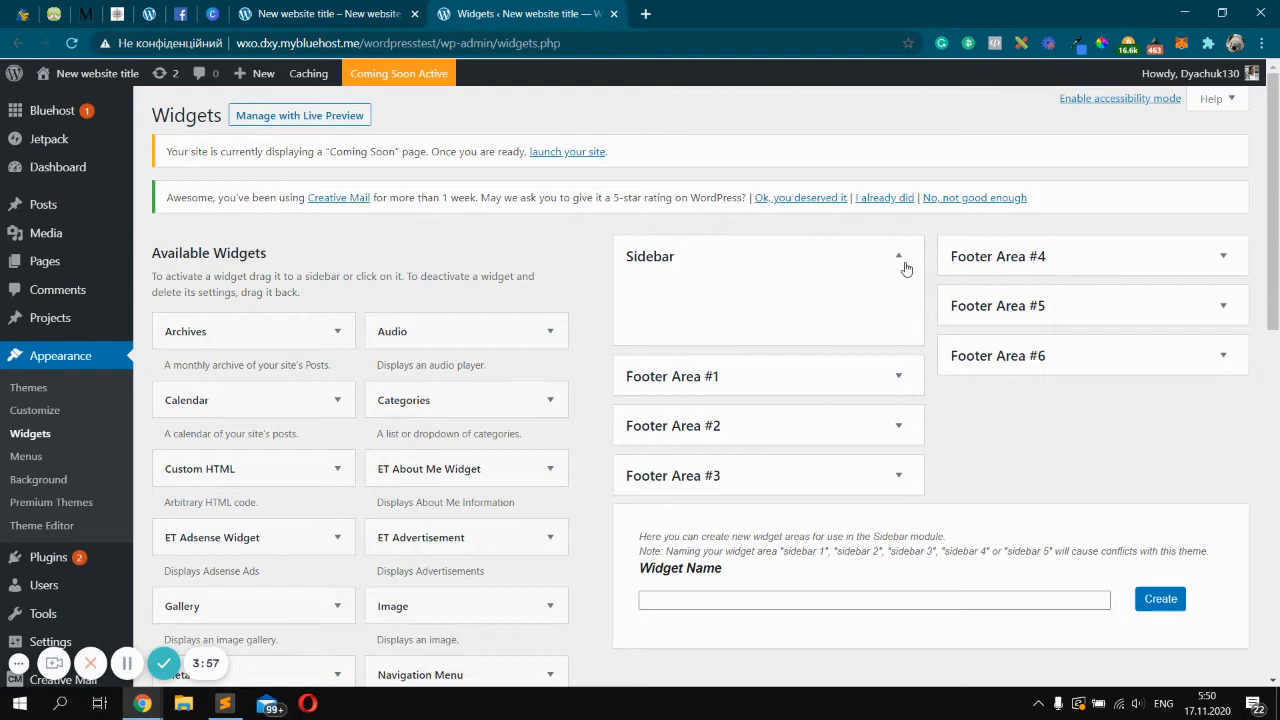
left_click(900, 256)
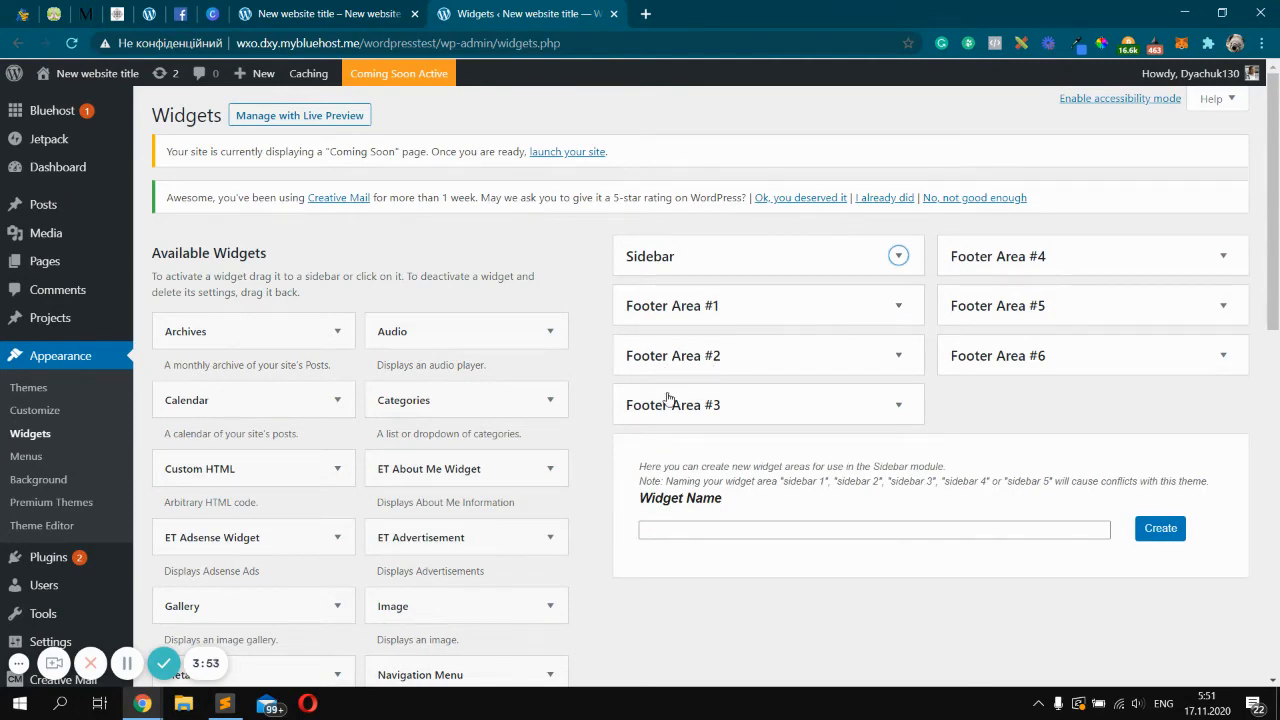
mouse_move(848, 356)
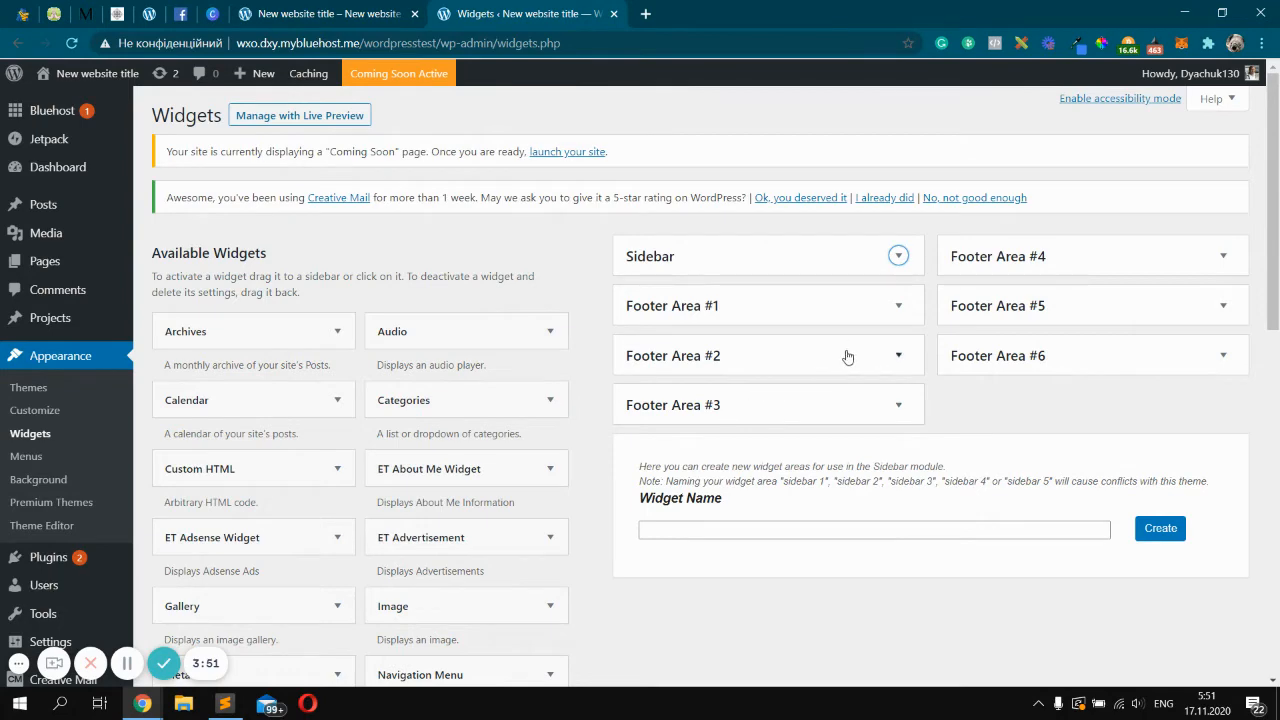
mouse_move(912, 378)
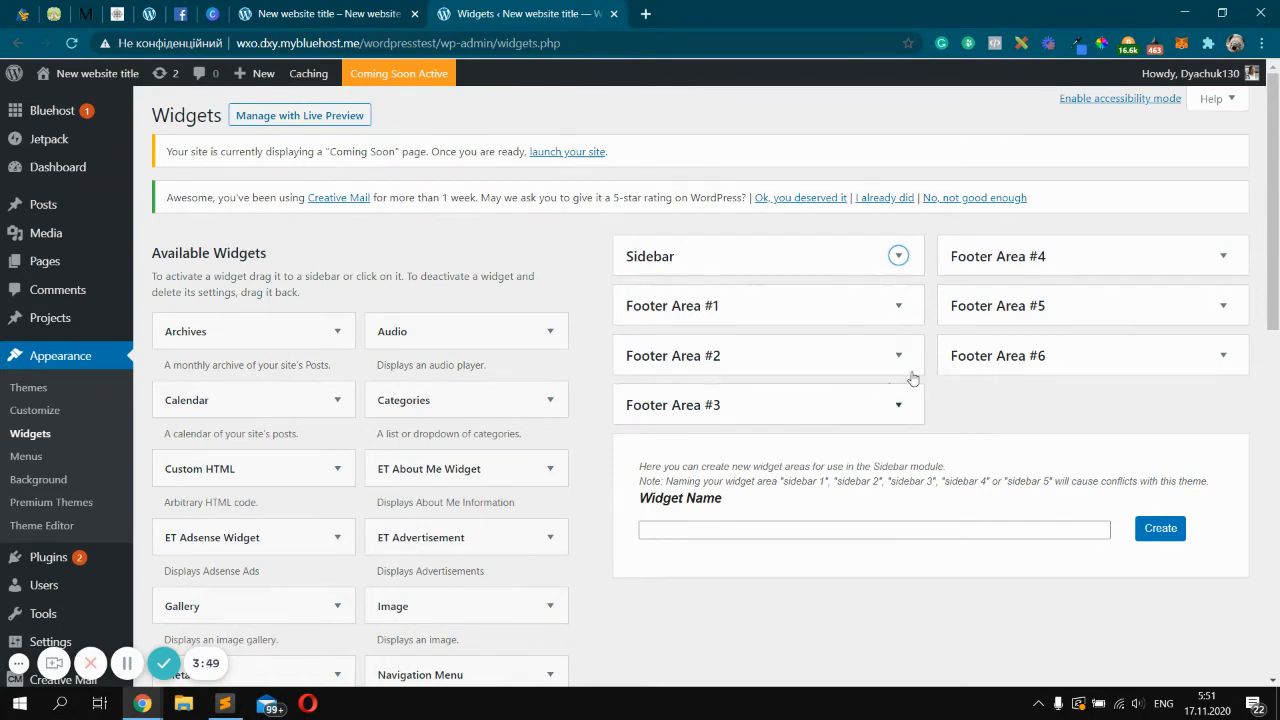
mouse_move(796, 316)
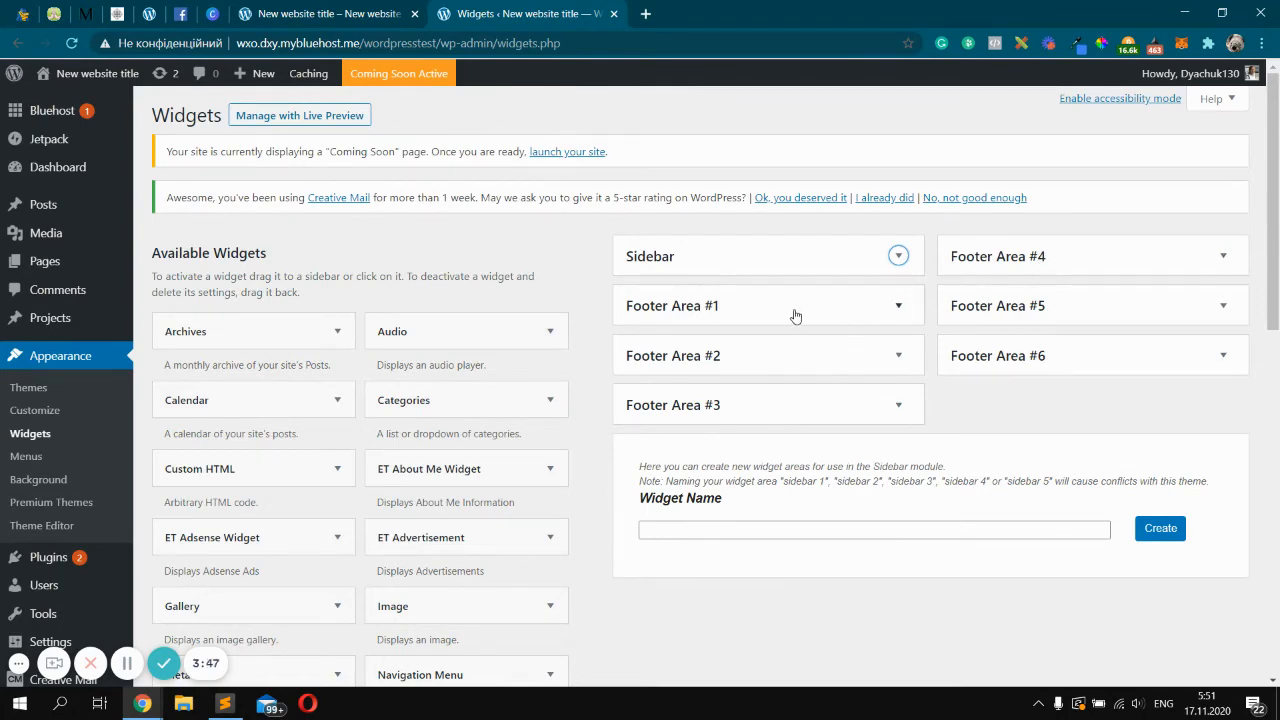
mouse_move(800, 352)
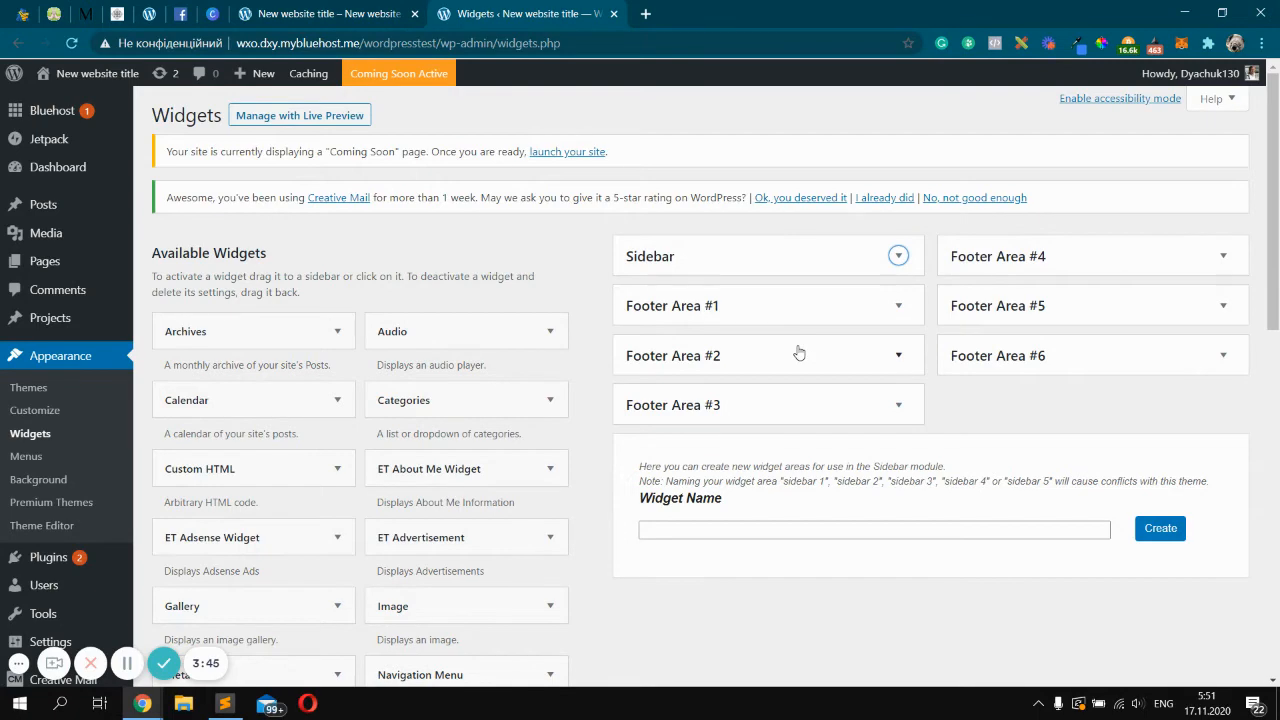
mouse_move(308, 274)
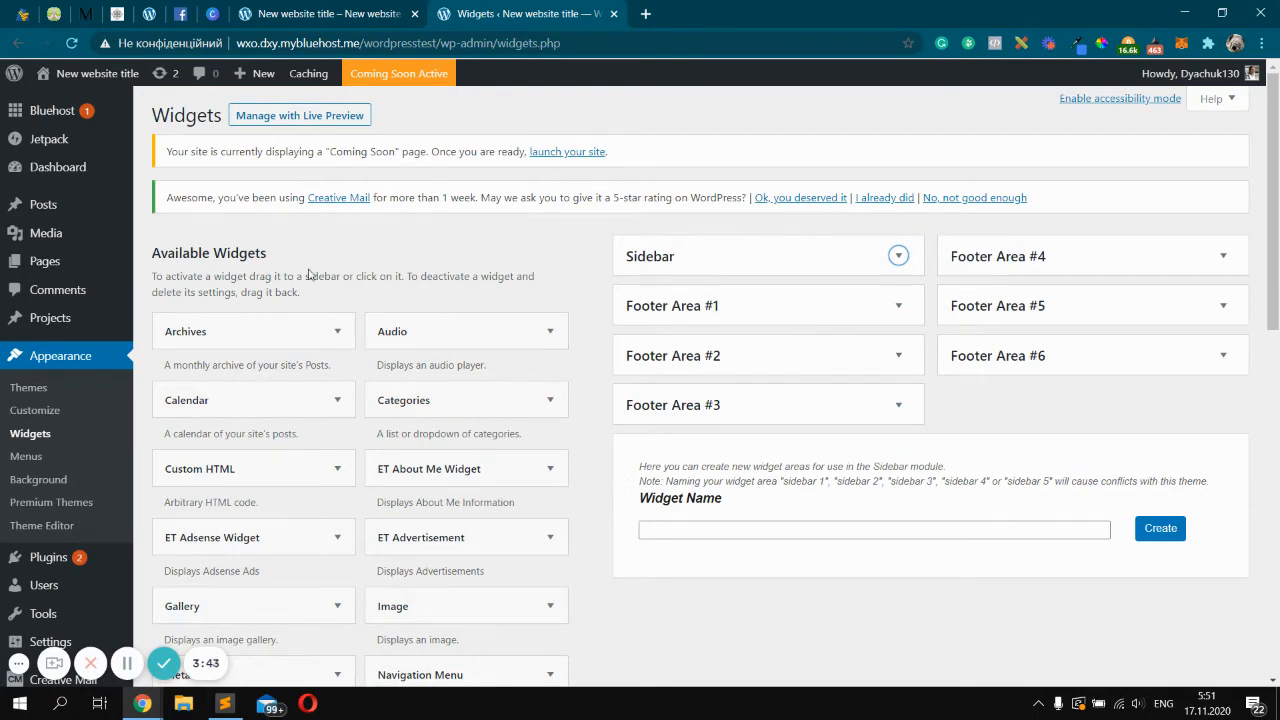
mouse_move(548, 258)
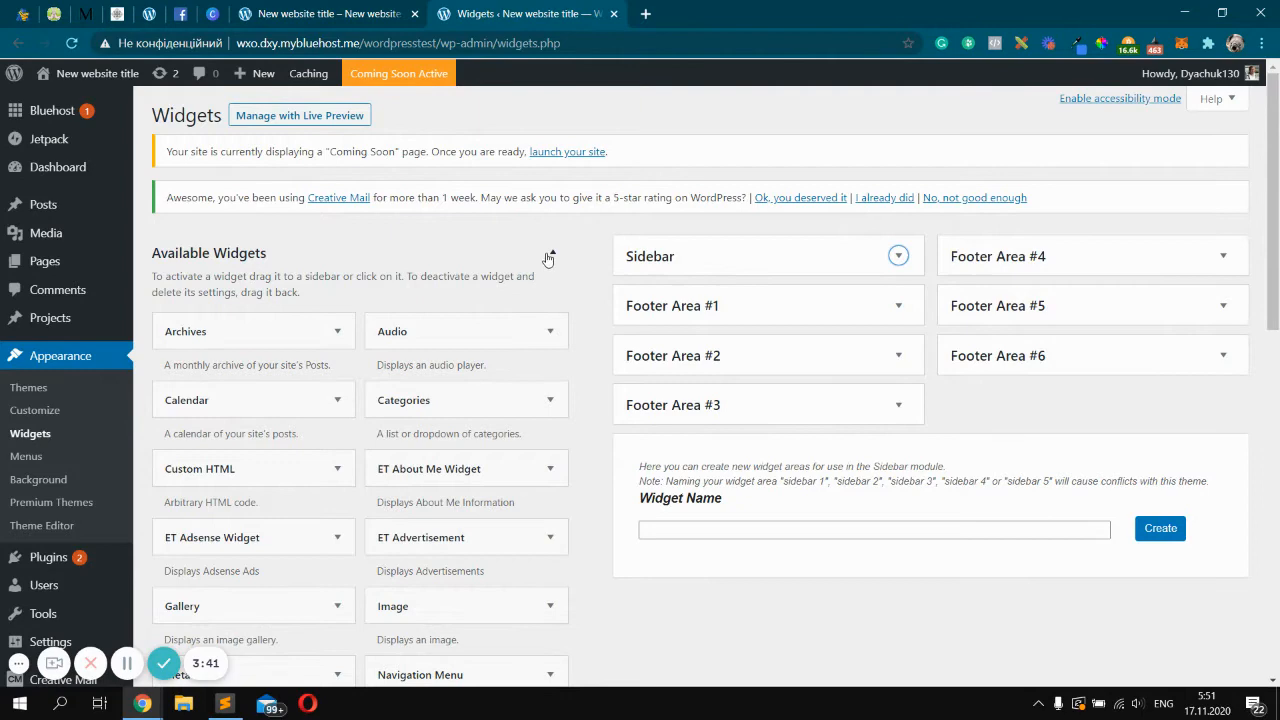
left_click(550, 256)
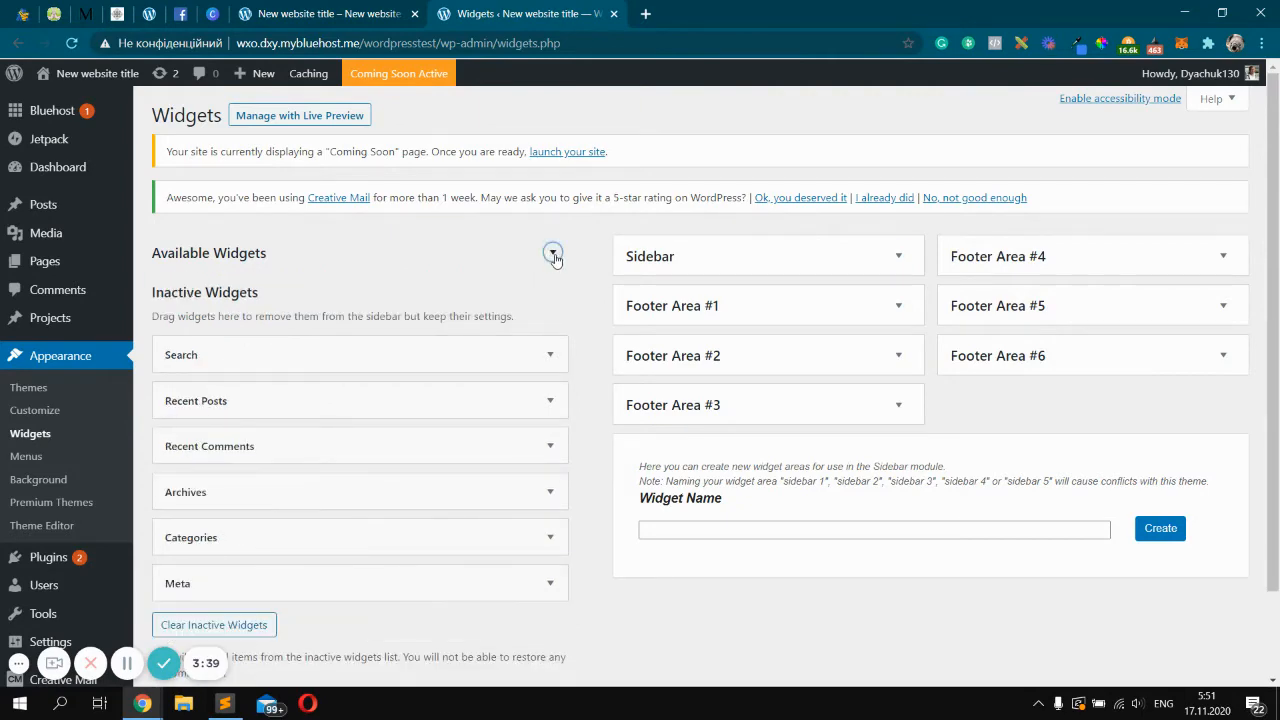
left_click(552, 252)
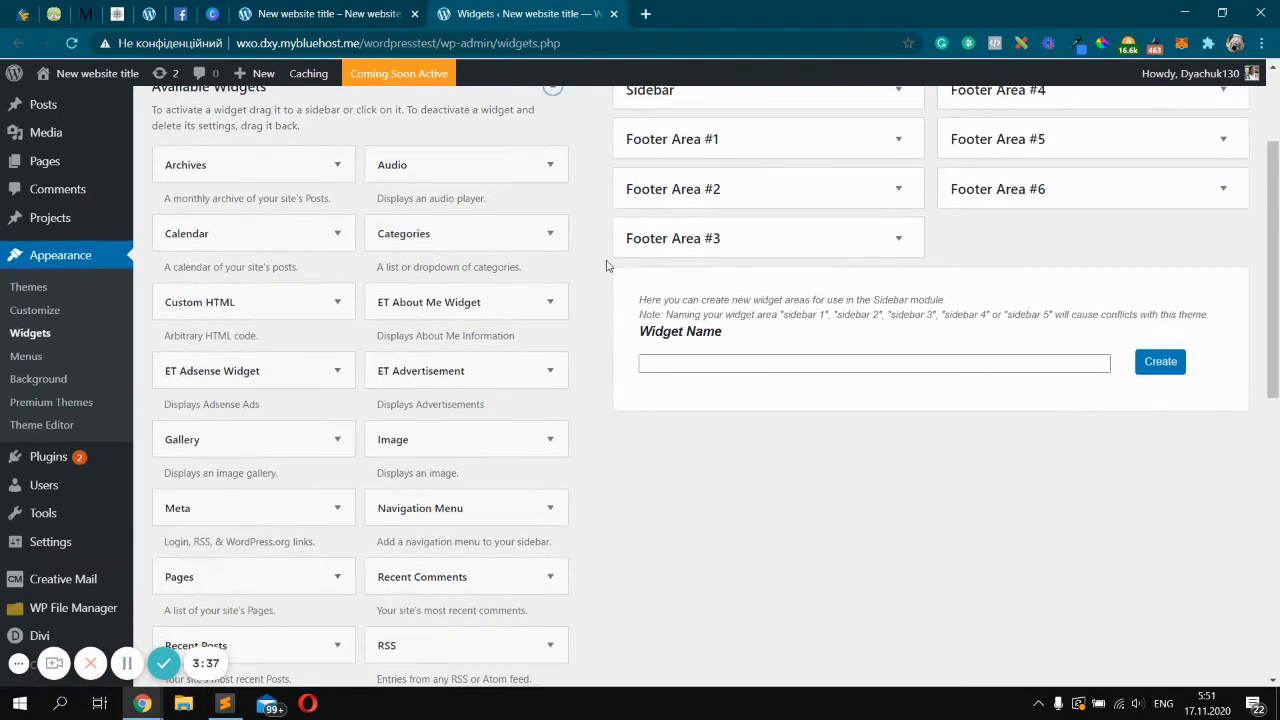
scroll("down", 3)
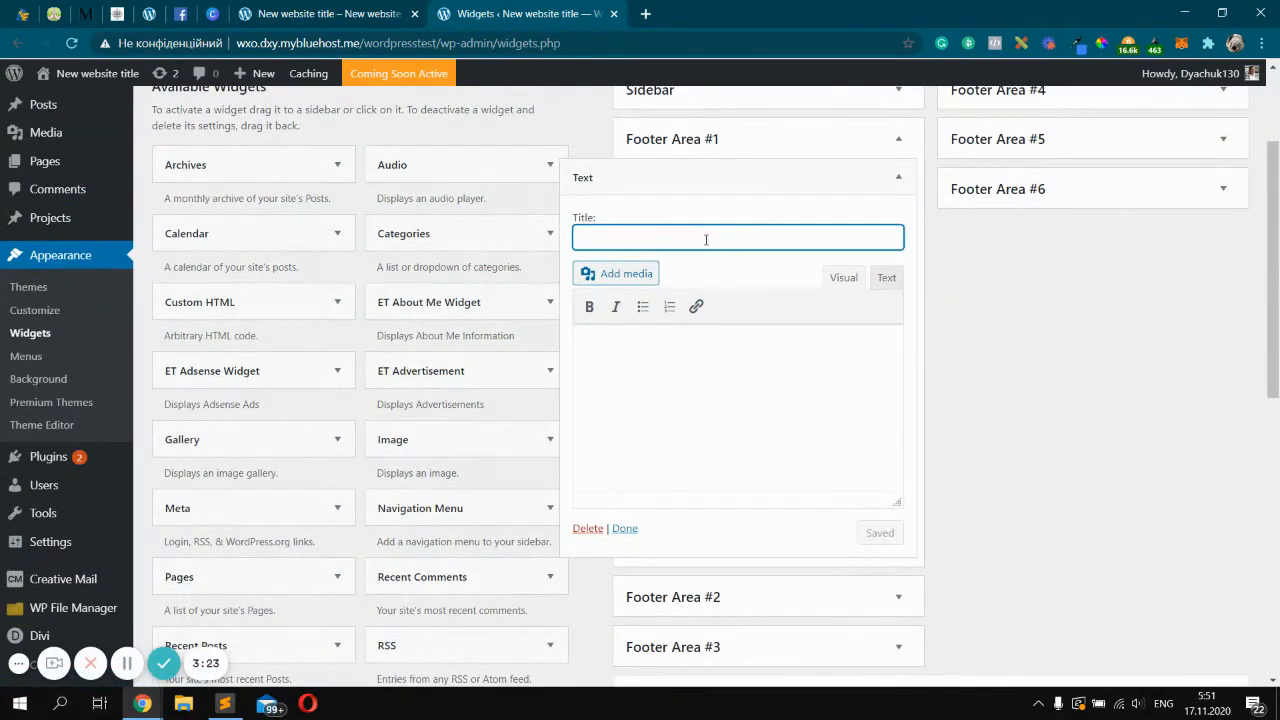
Fill Footer Area #1's Text widget with title 'Some title' and sample email/phone contact text, then save it.
type("Some title")
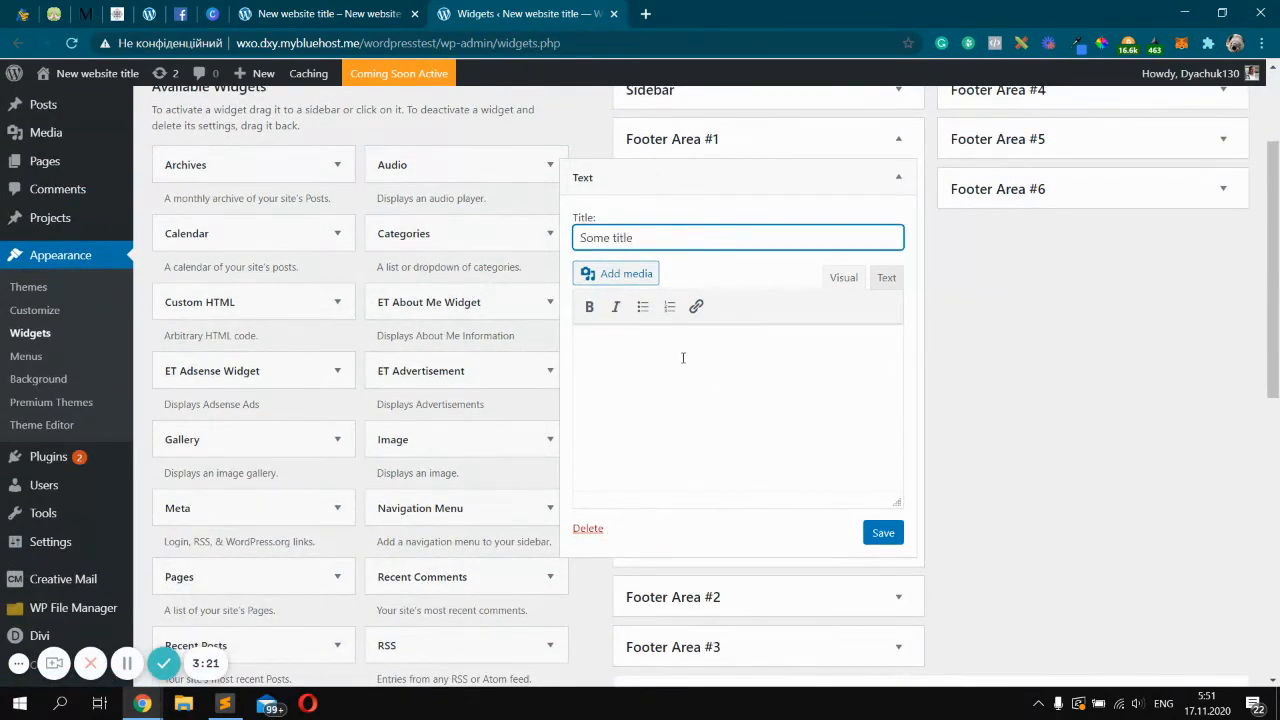
type("Write")
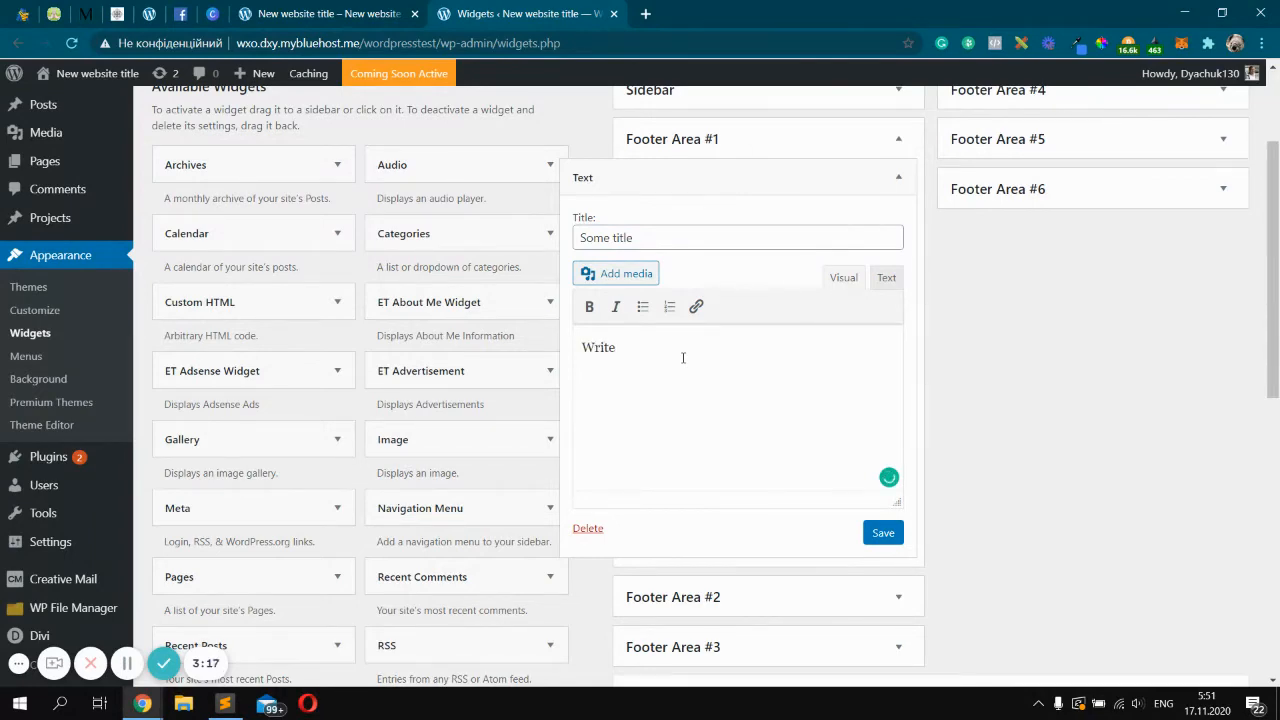
type("some text here,")
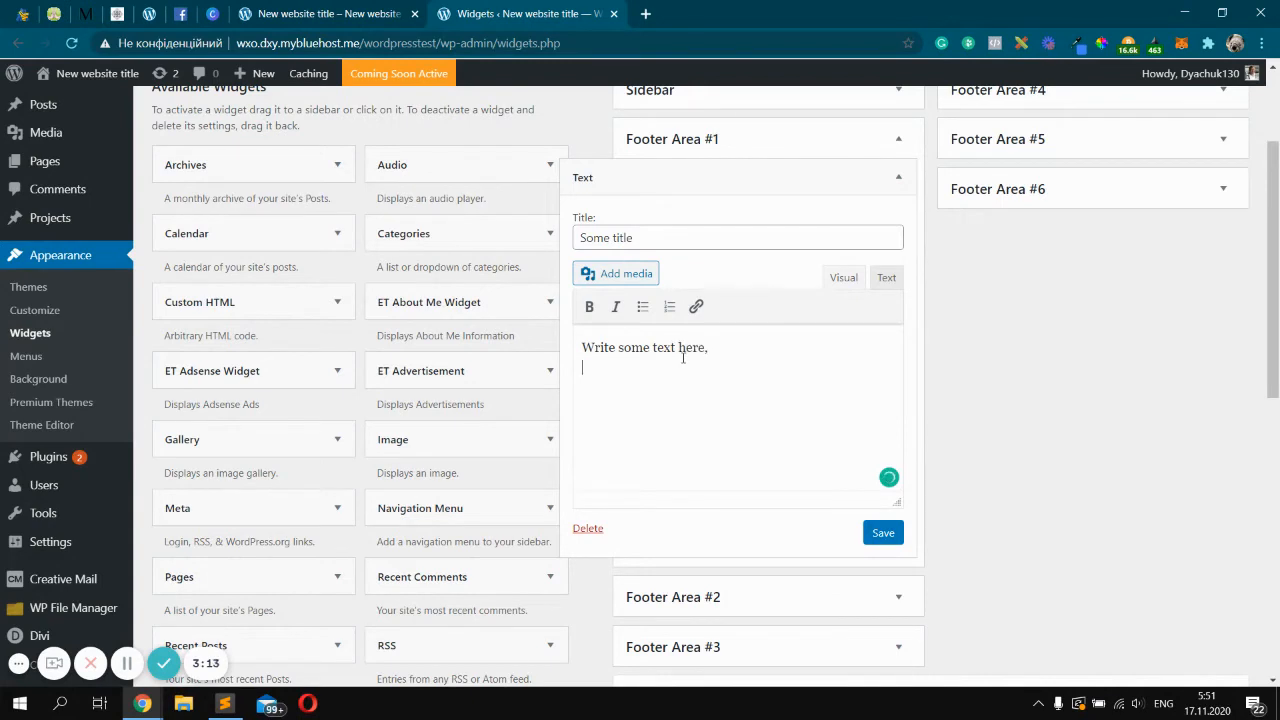
type("for example")
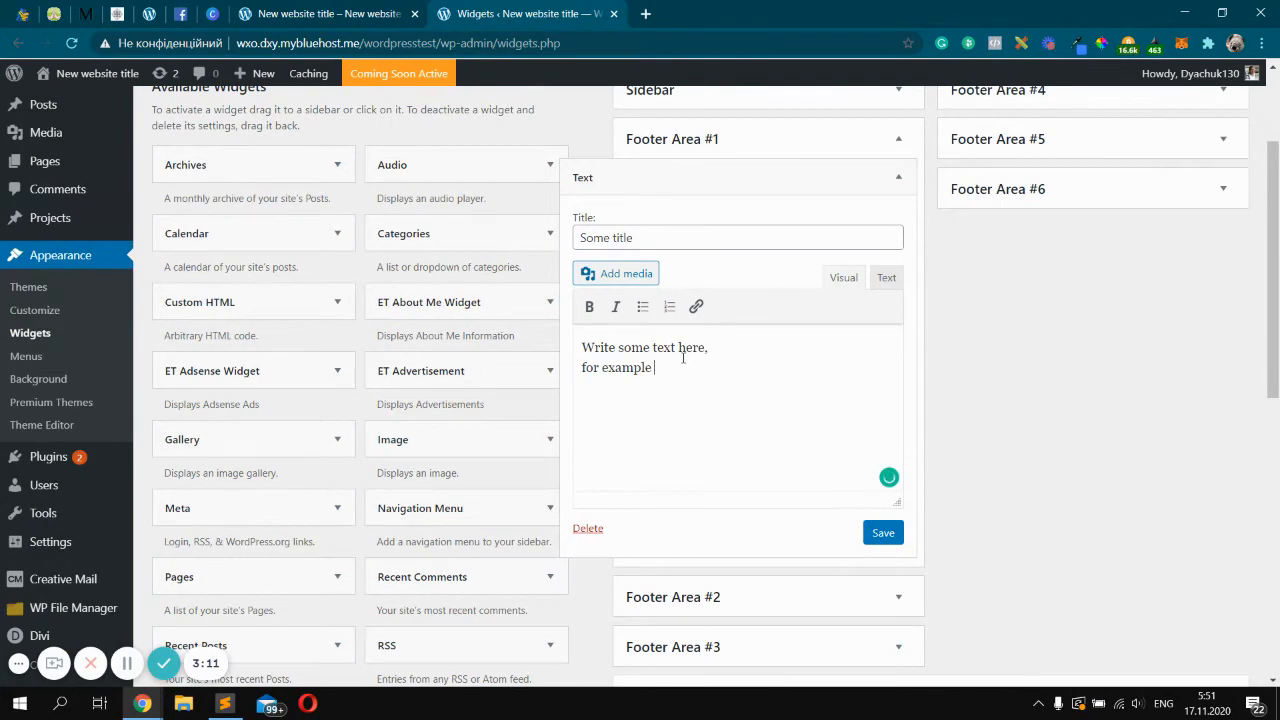
type("email or")
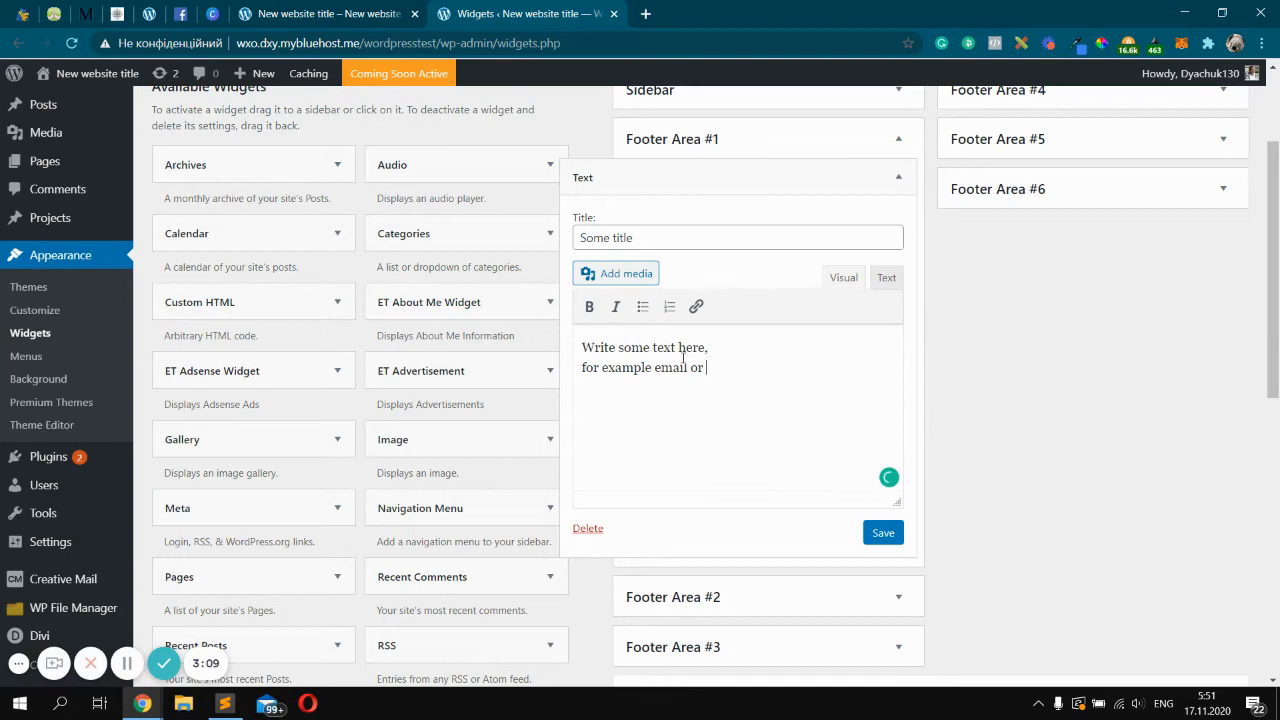
type("phone number or about info")
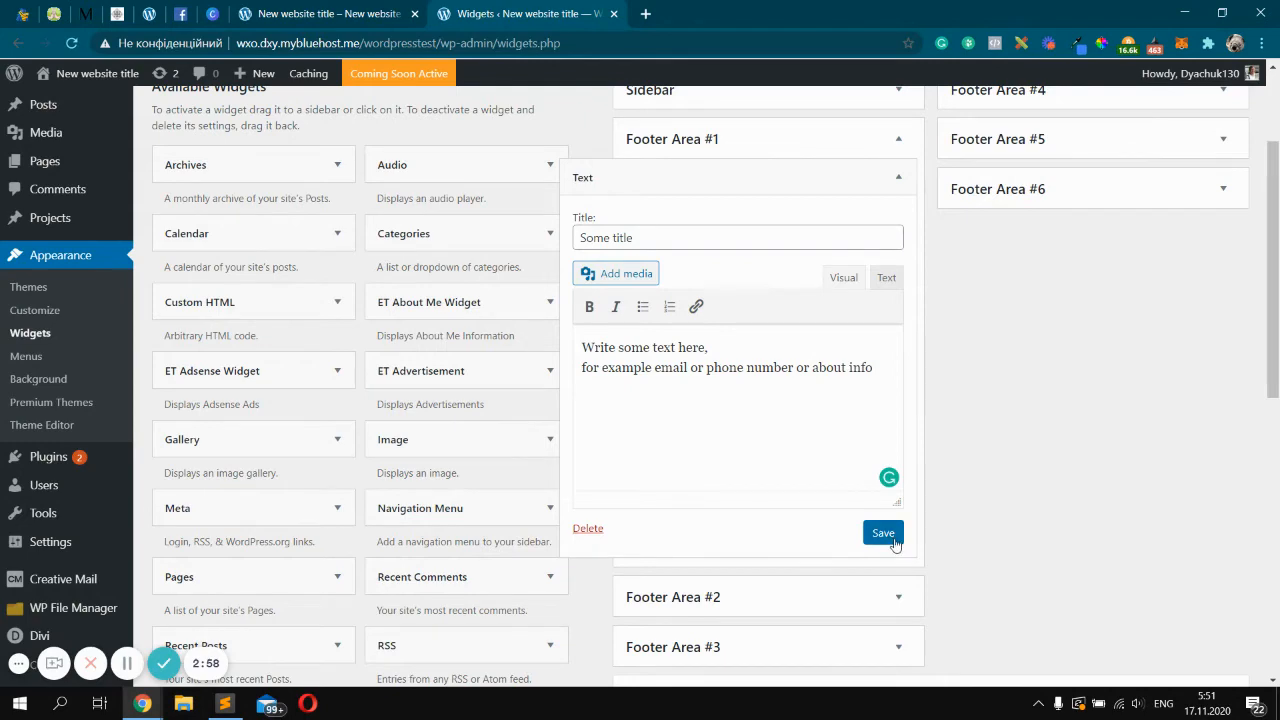
left_click(884, 532)
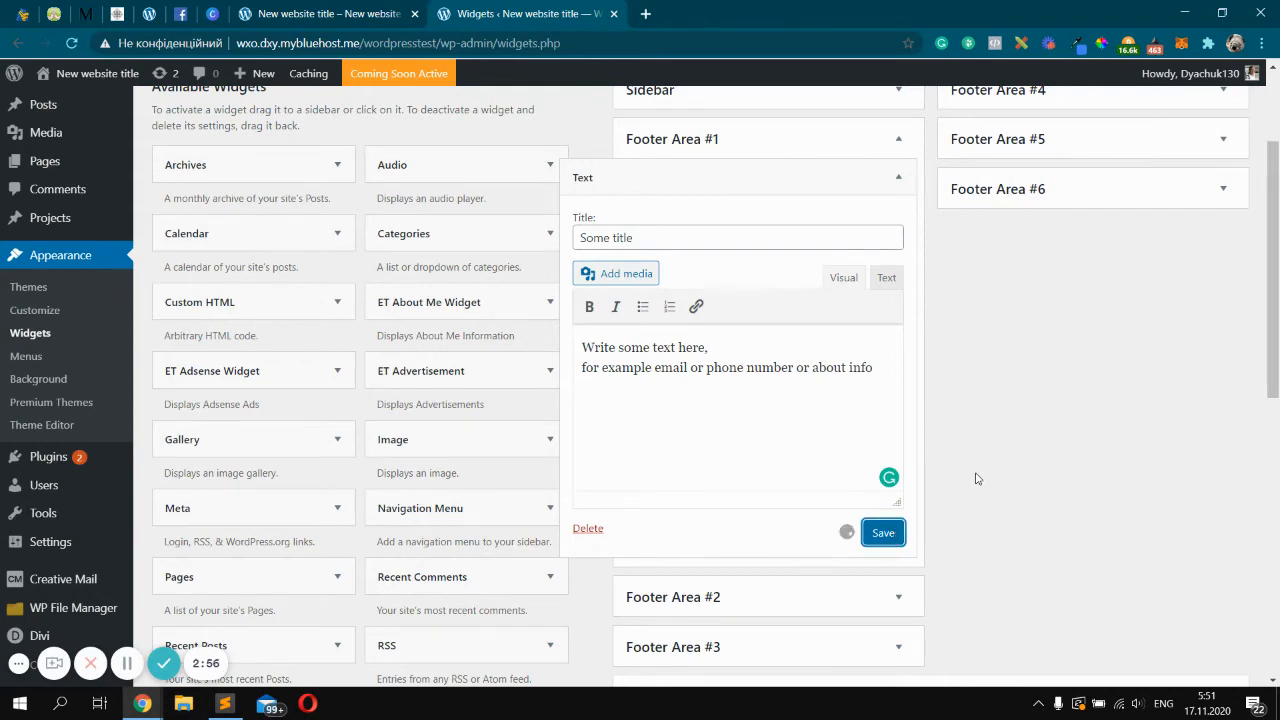
mouse_move(968, 488)
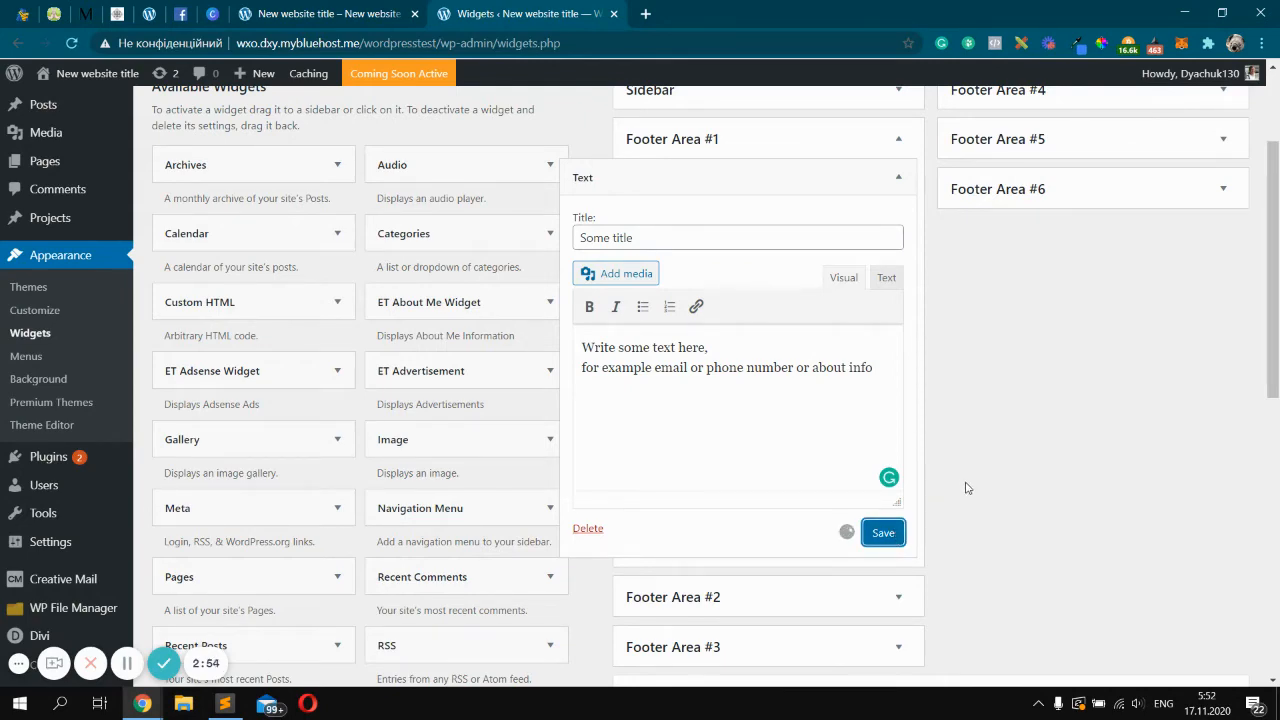
left_click(884, 532)
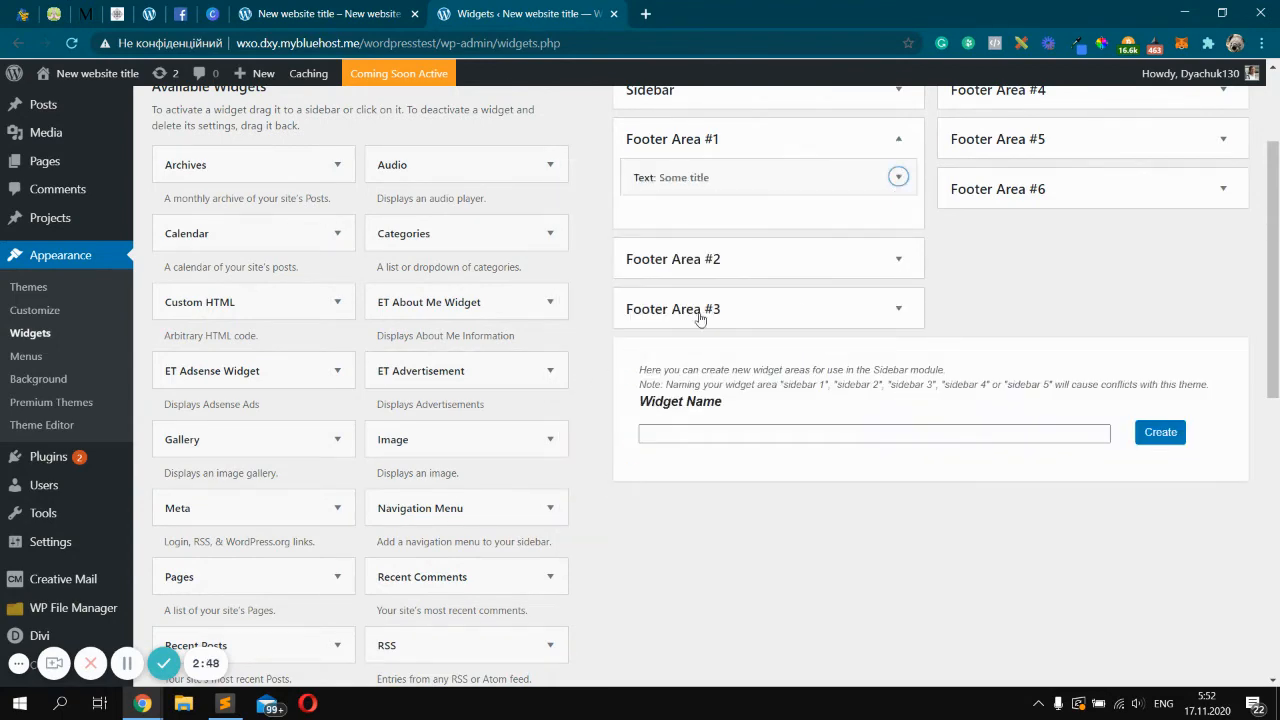
Add a Footer Area #2 Text widget titled 'Some title again' with body 'Some text again' and save it.
scroll("down", 3)
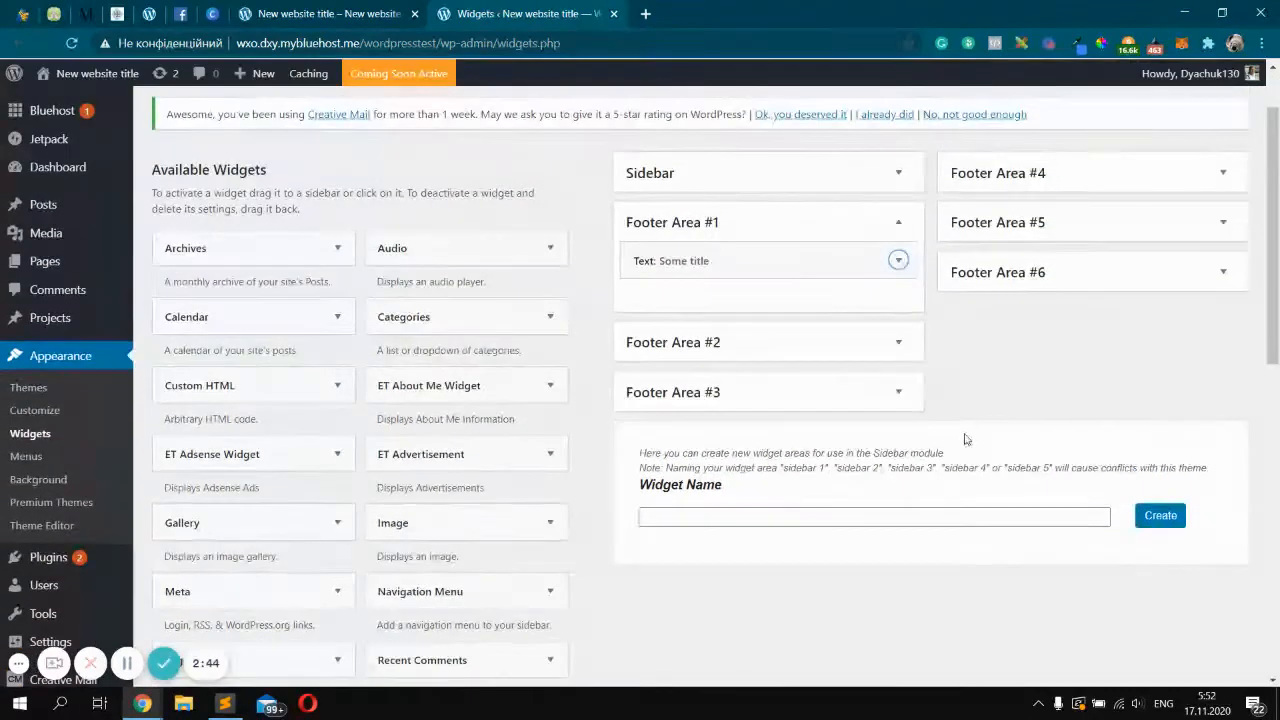
scroll("down", 3)
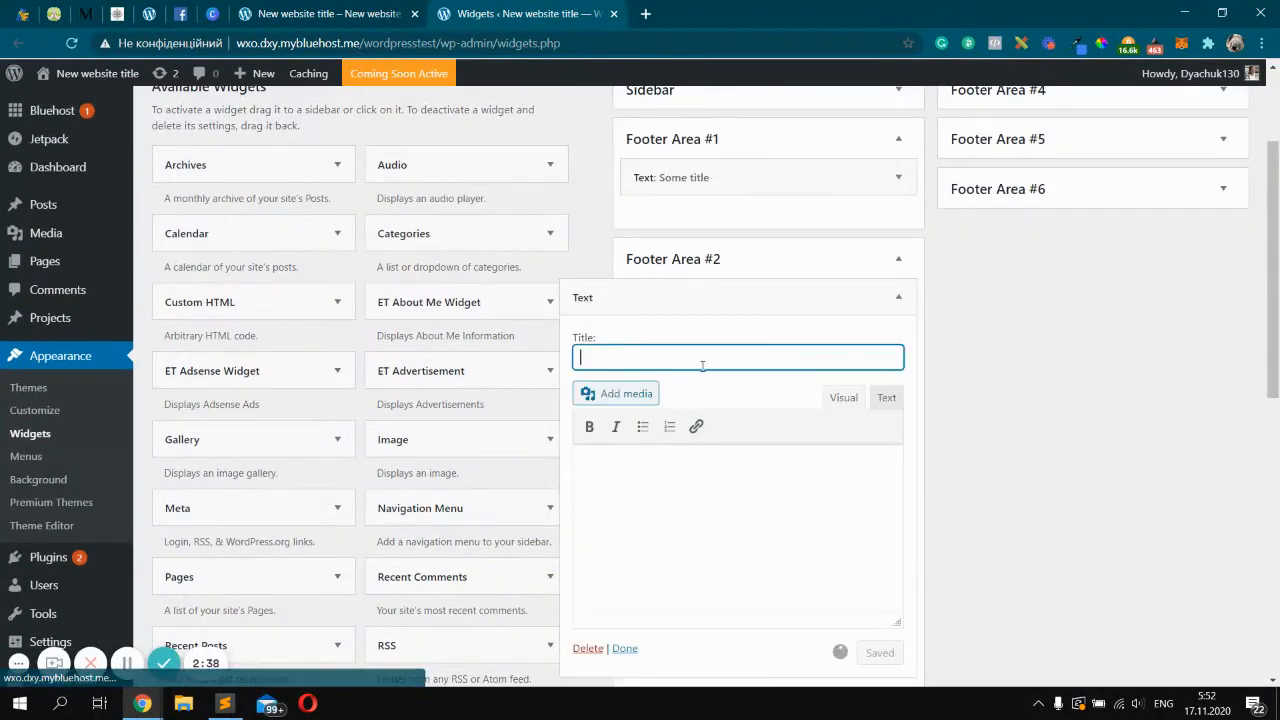
type("Some title")
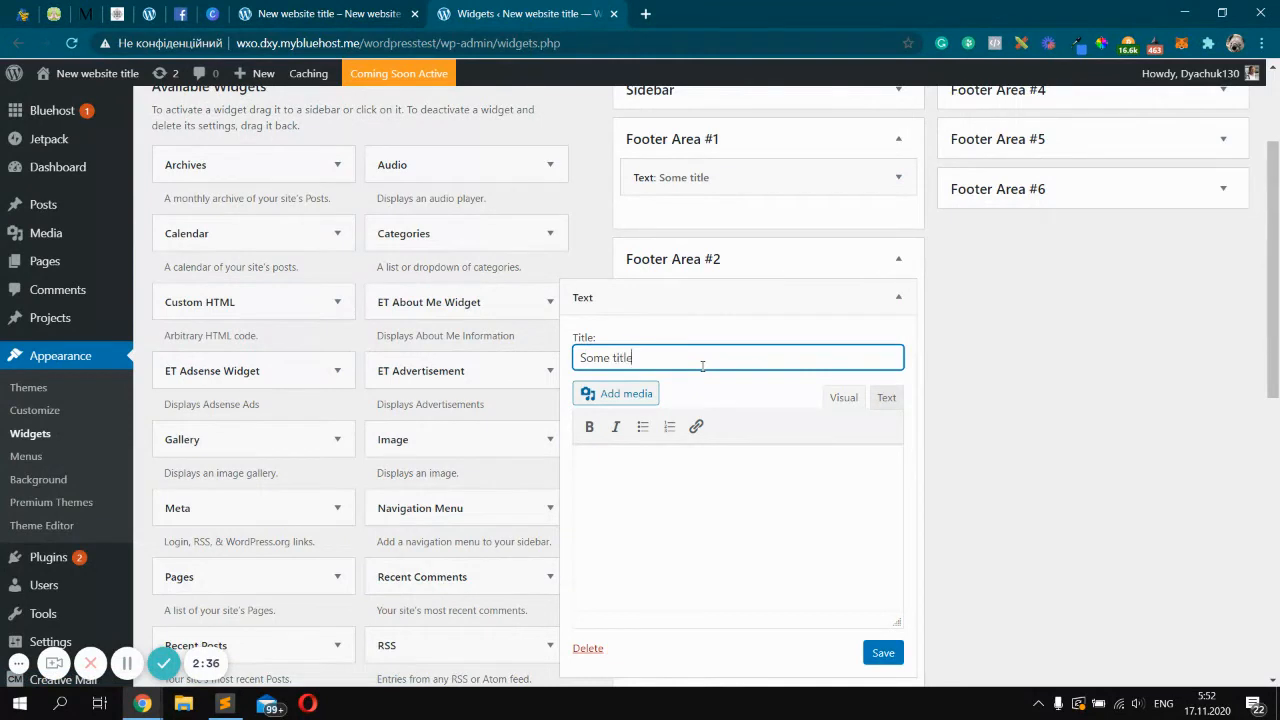
type("agai")
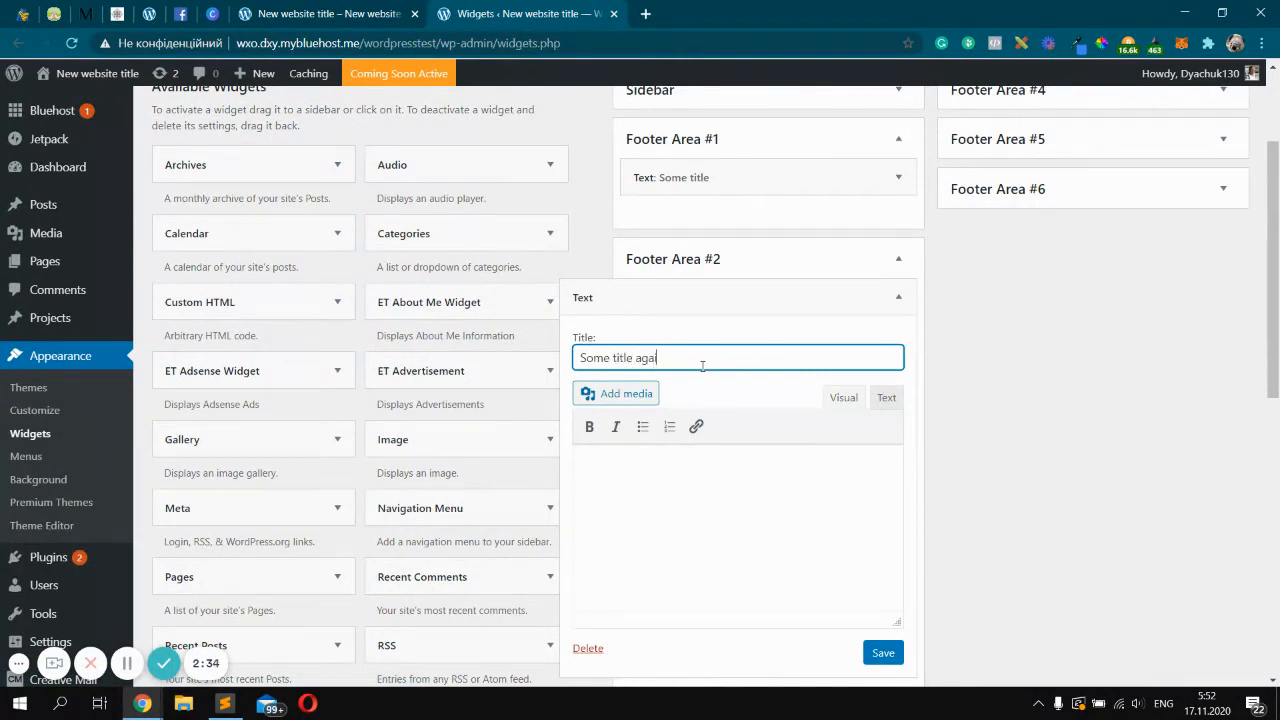
left_click(704, 478)
type("Some text ag")
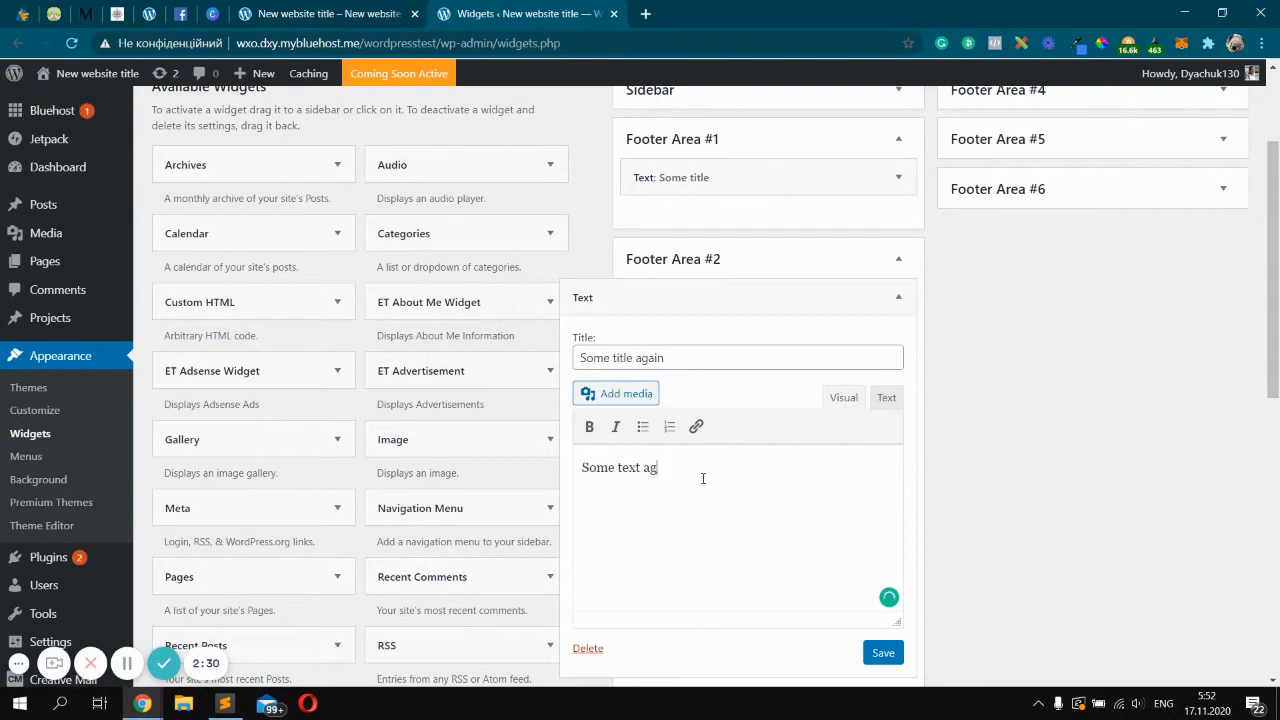
left_click(882, 652)
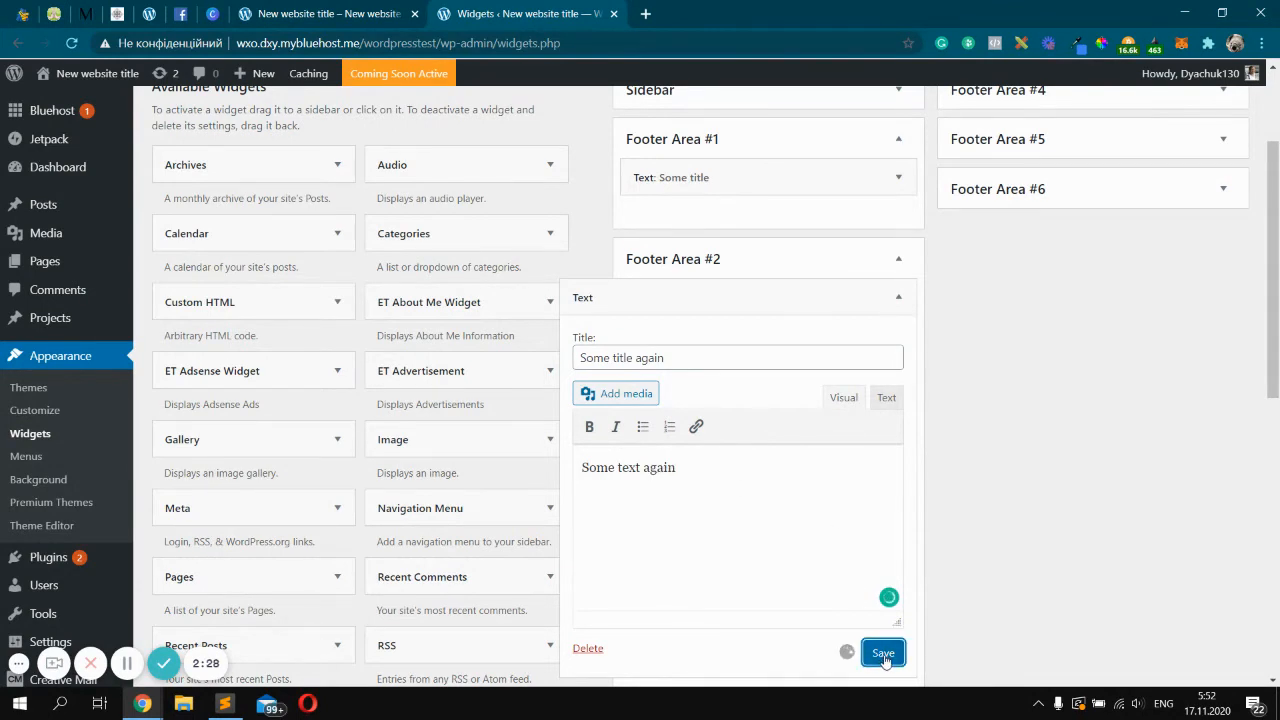
left_click(320, 14)
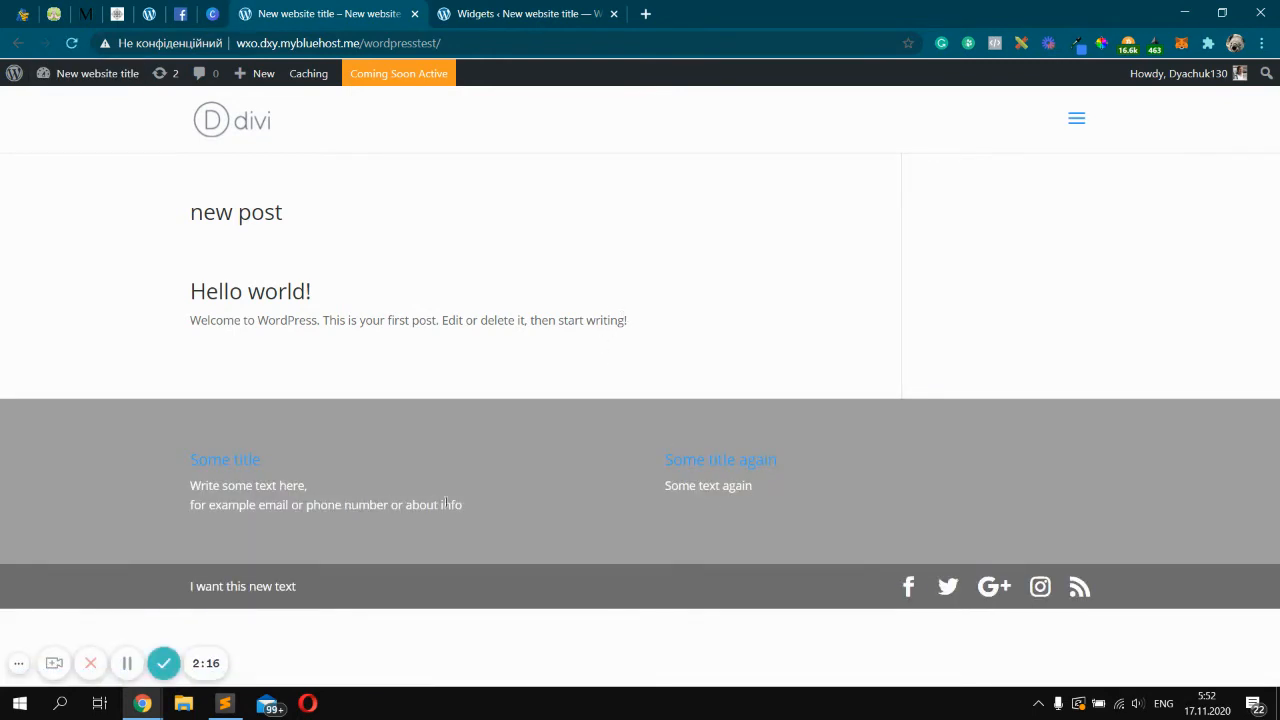
mouse_move(472, 504)
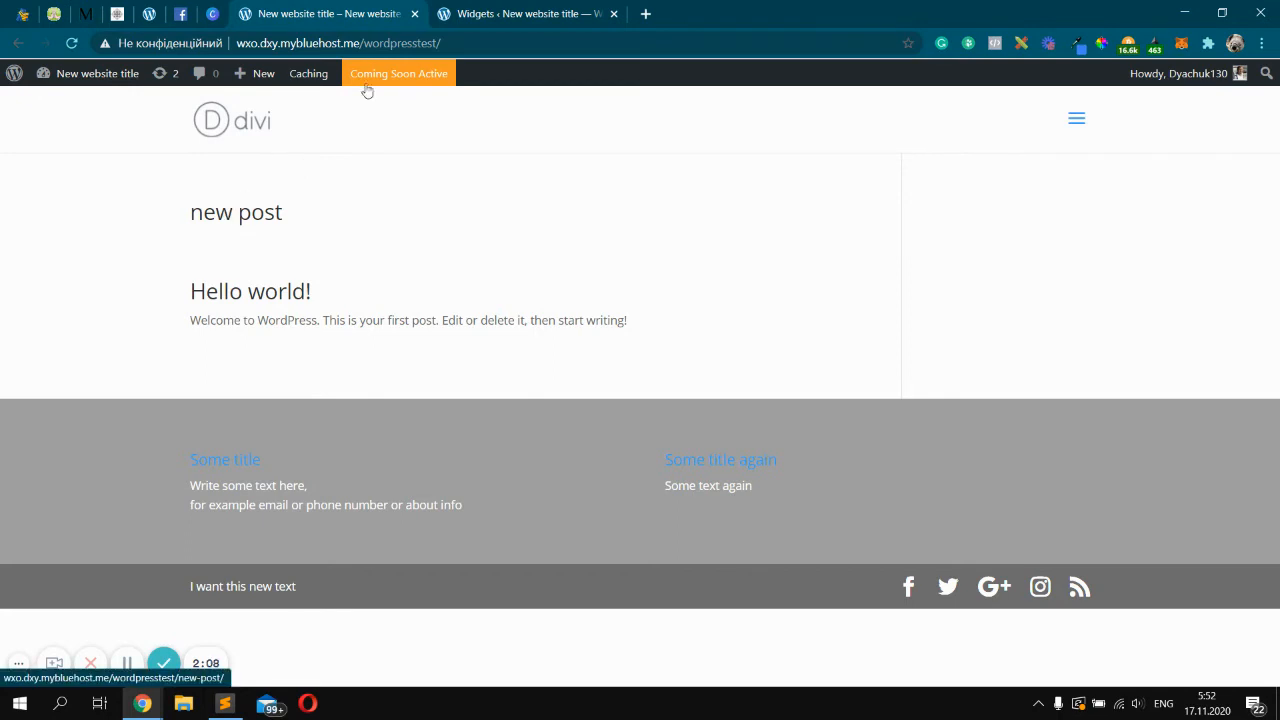
Return to the Widgets admin tab and launch the Customizer from Appearance.
left_click(530, 12)
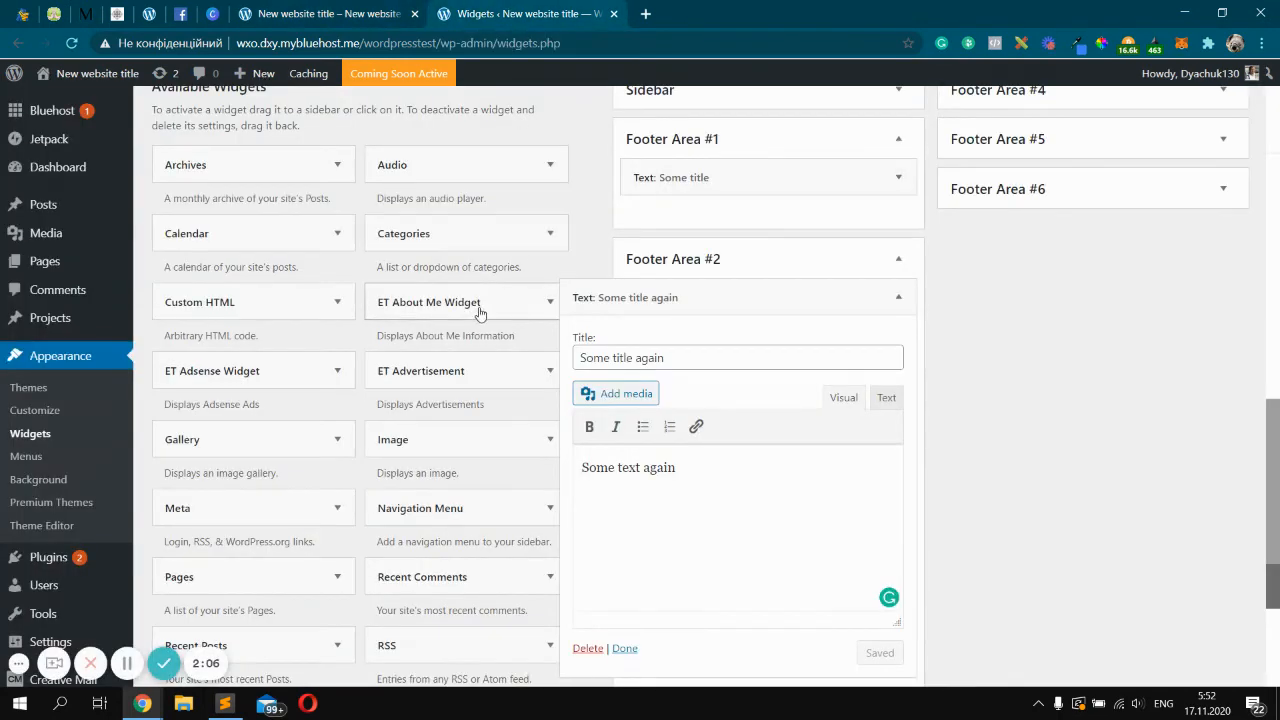
mouse_move(60, 356)
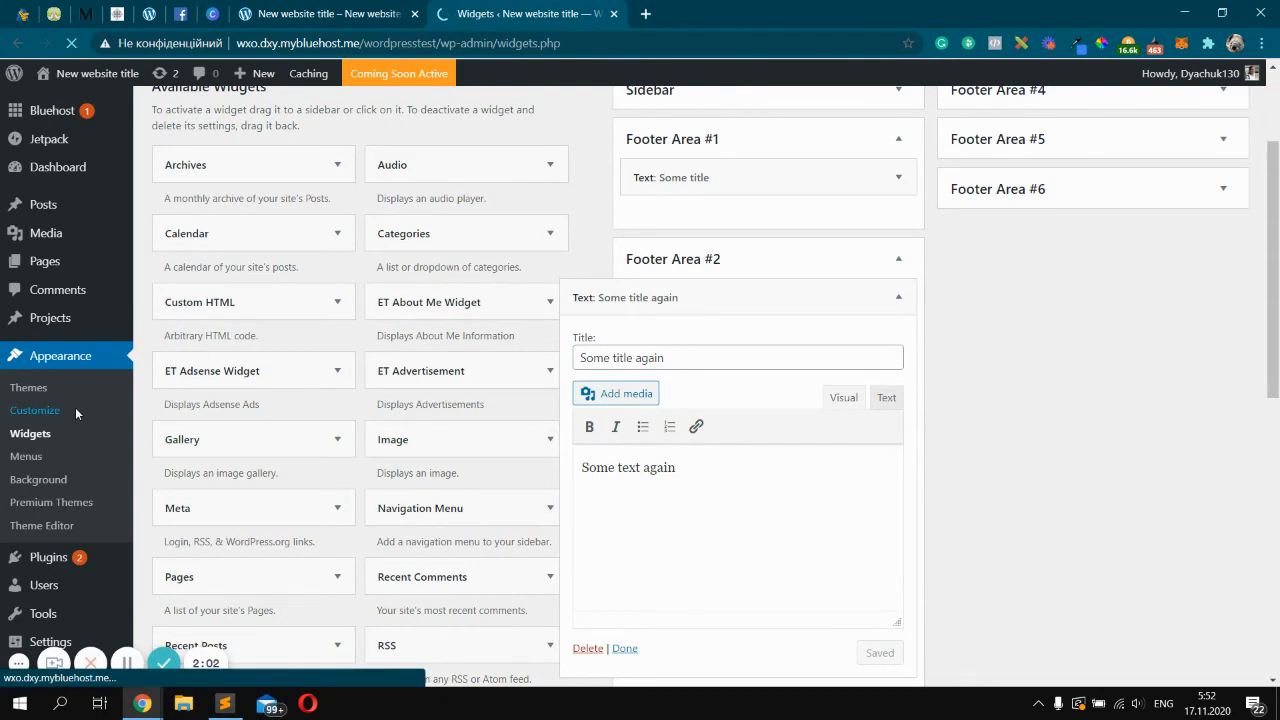
left_click(34, 410)
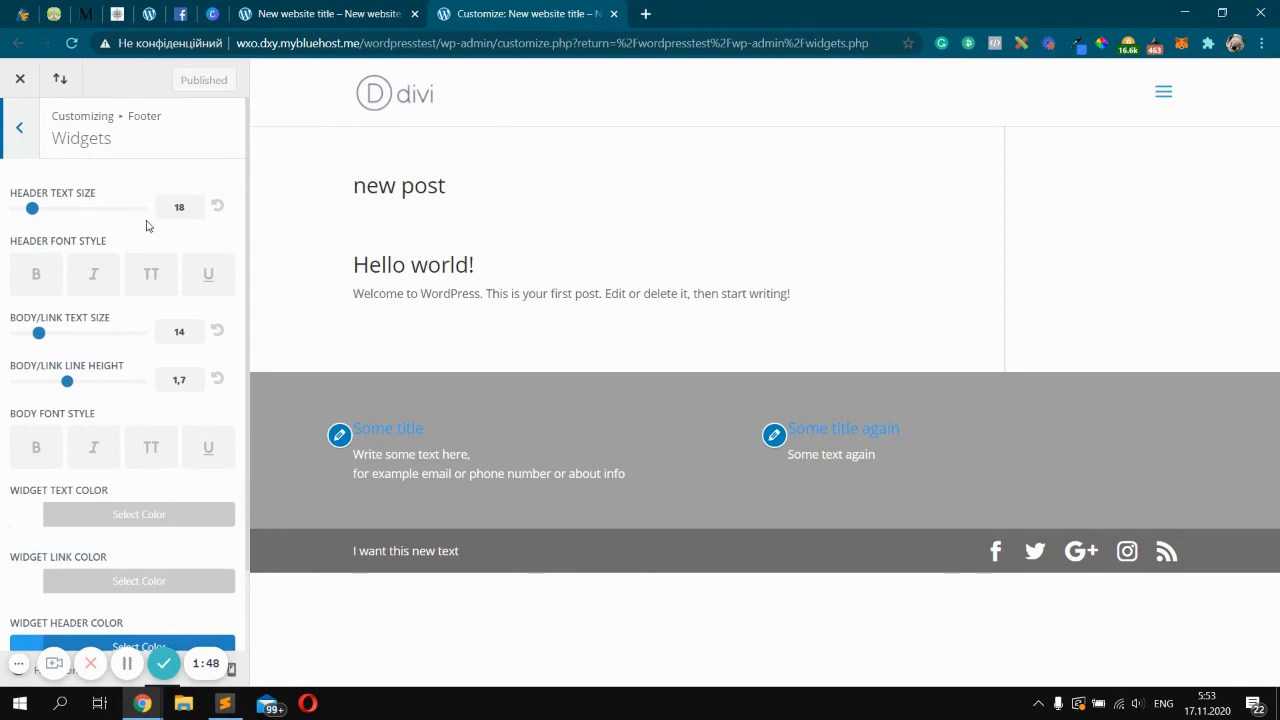
Make the footer widget headers white, bold and size 15.
scroll("down", 3)
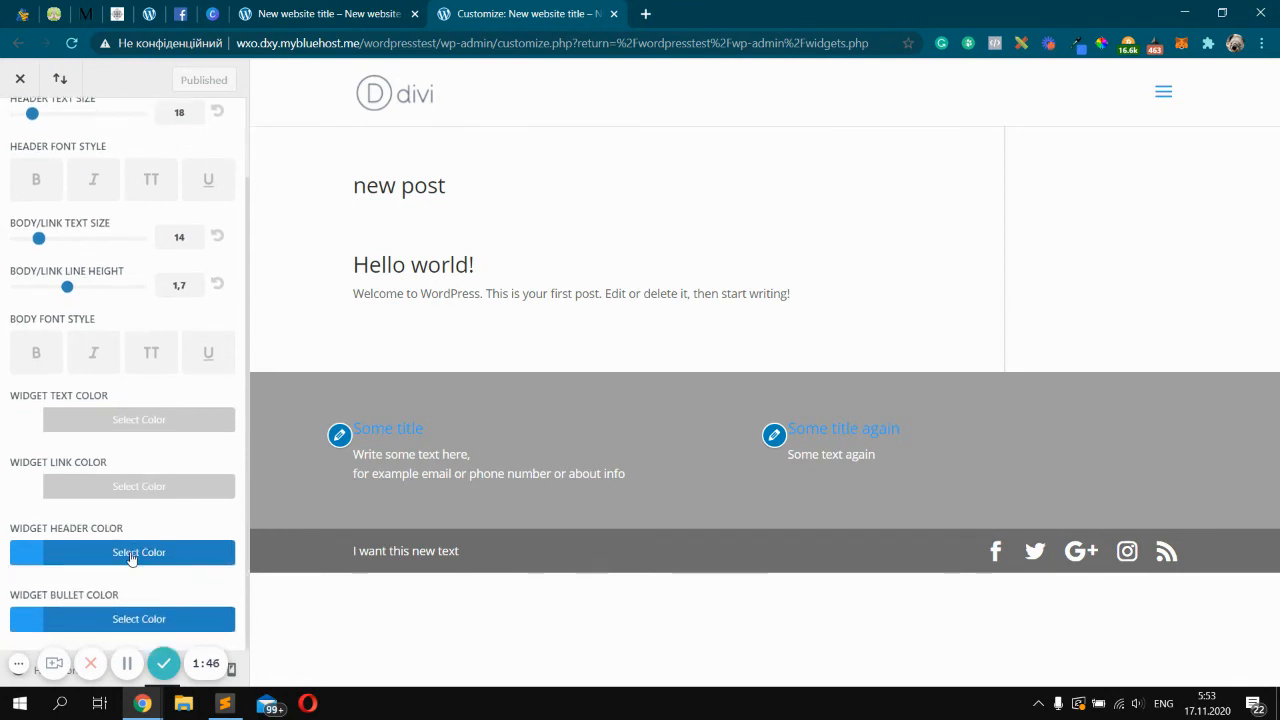
left_click(140, 552)
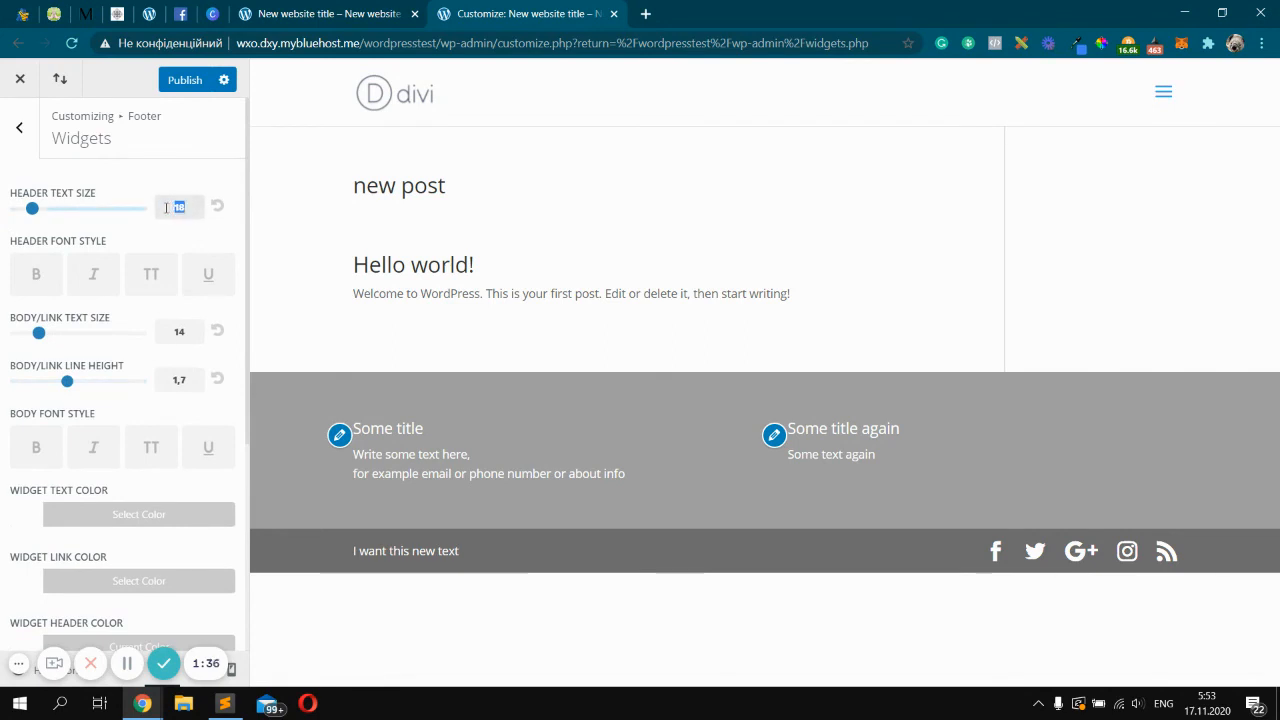
left_click(36, 272)
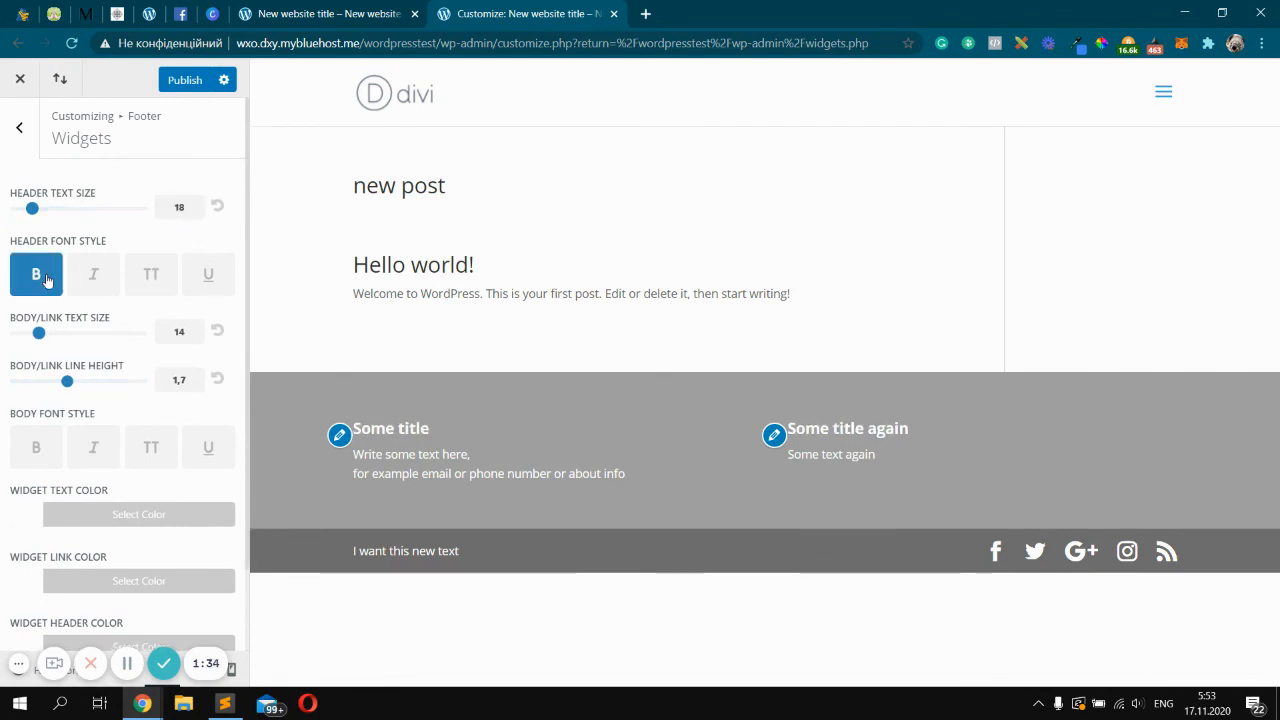
left_click_drag(32, 208, 26, 208)
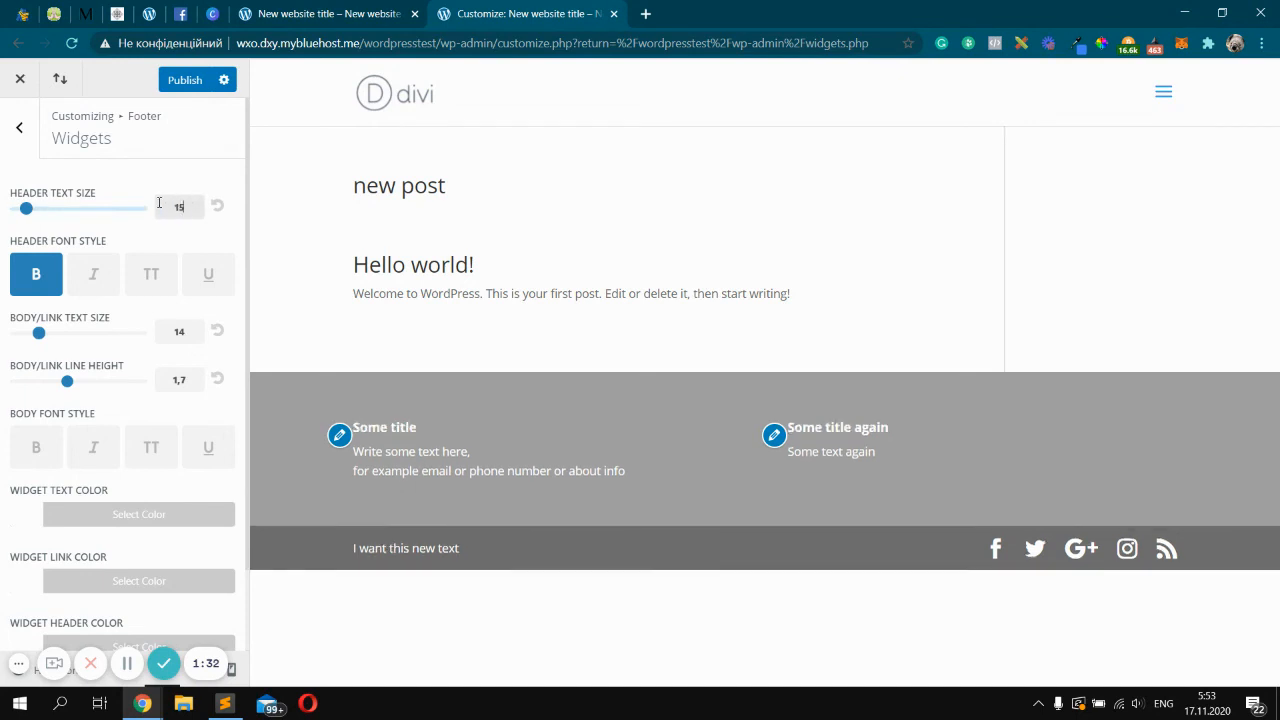
Set the footer widget body/link text size to 13 and publish the styling changes.
scroll("down", 3)
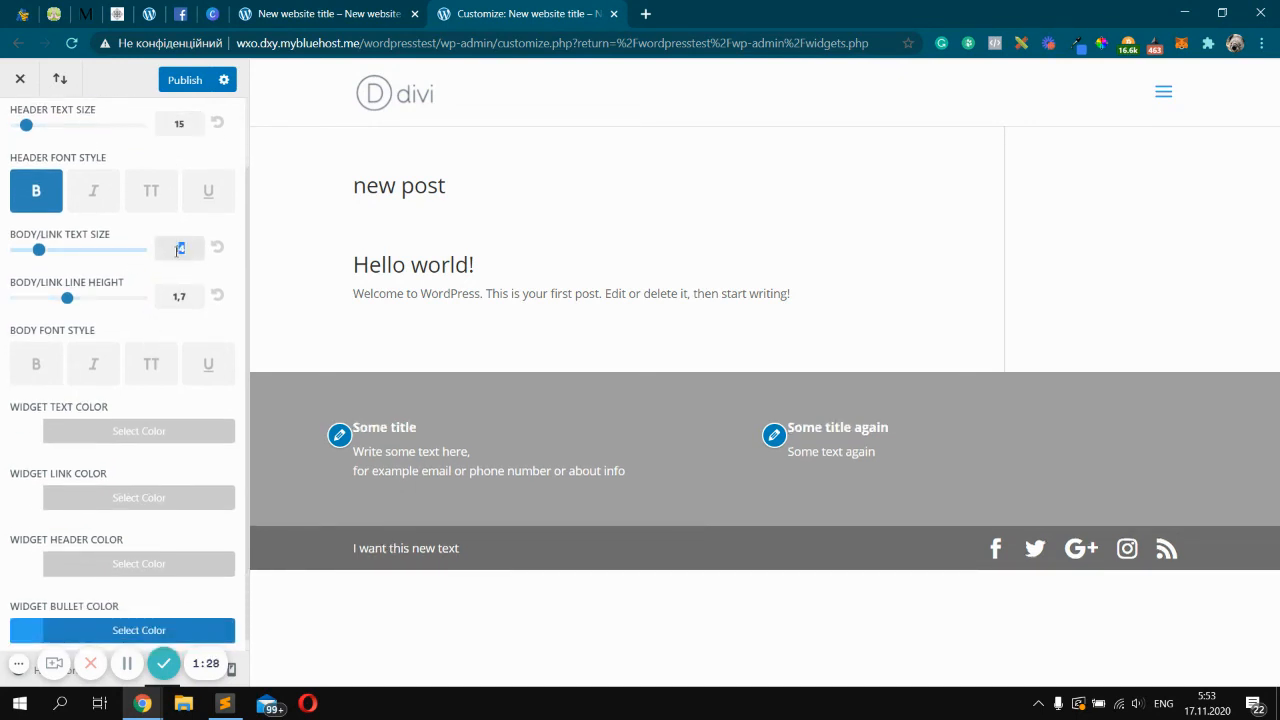
left_click_drag(40, 248, 28, 248)
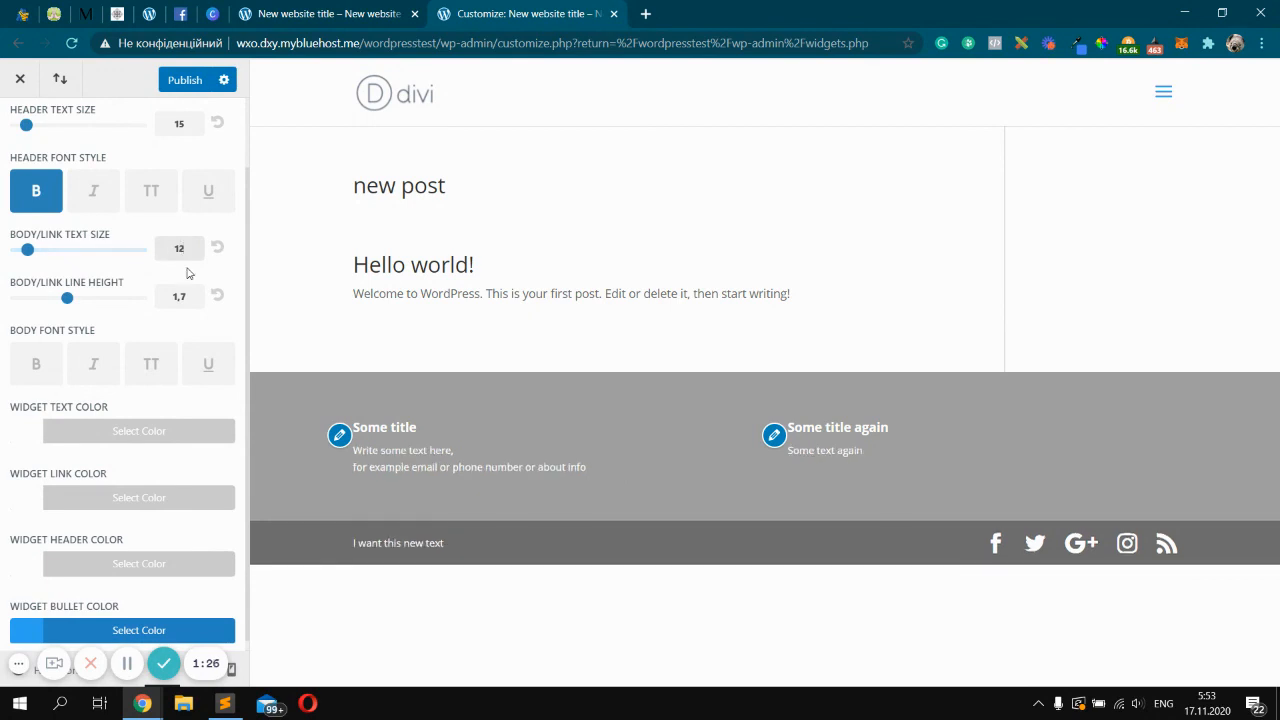
left_click_drag(28, 248, 32, 248)
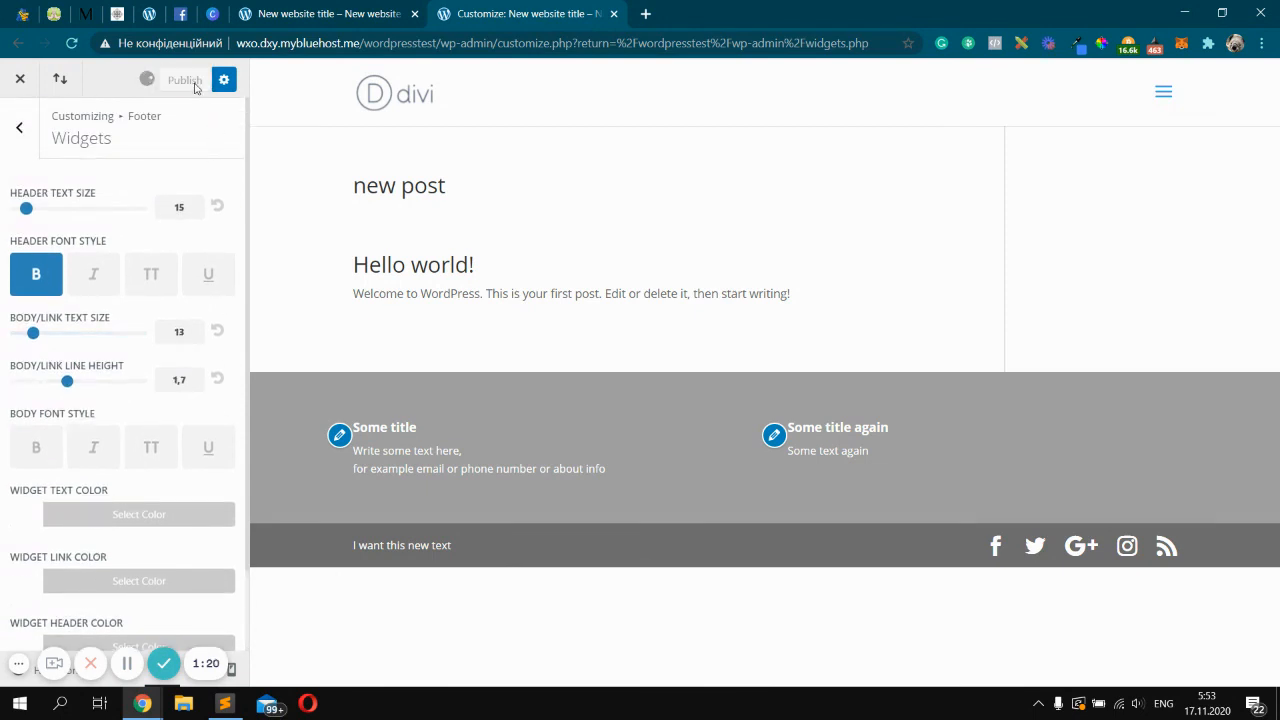
left_click(184, 80)
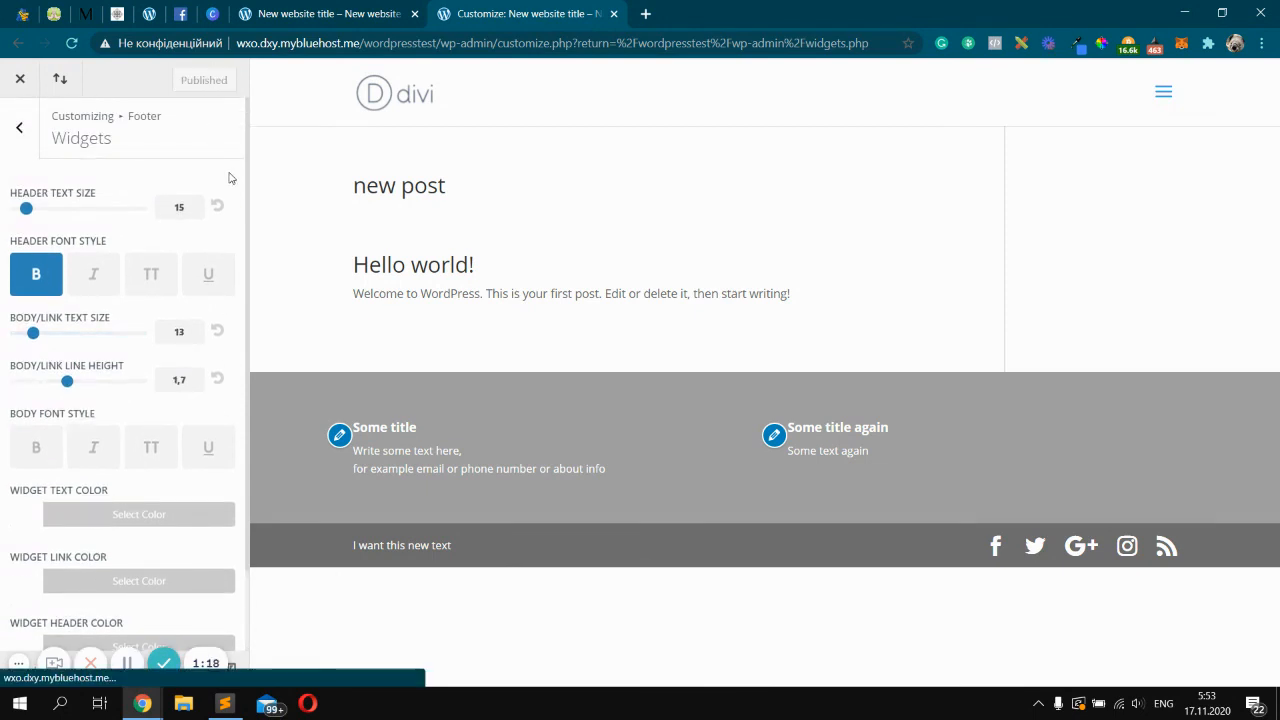